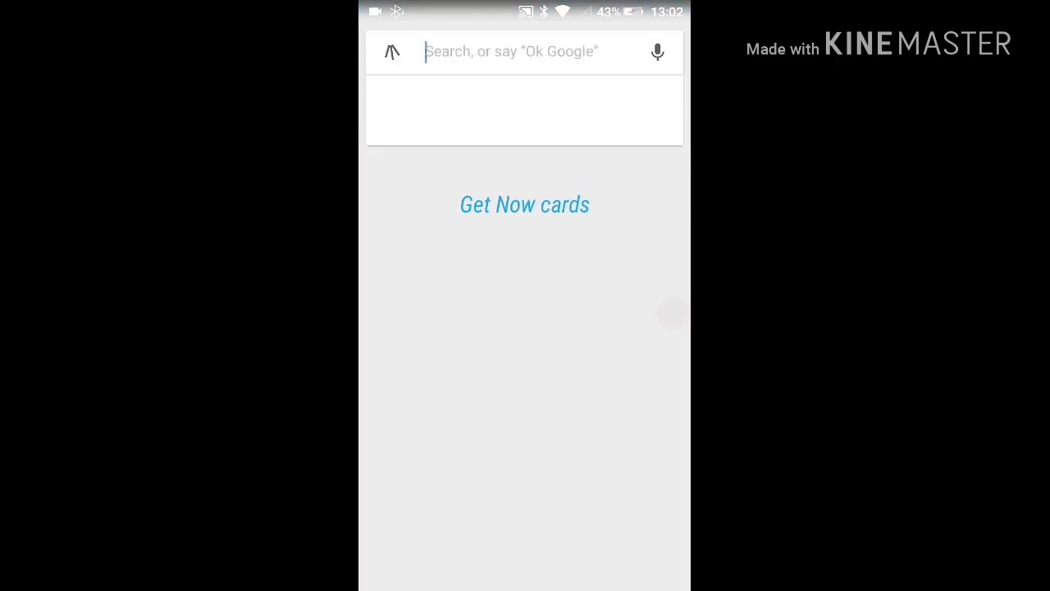
- Search Google for elm327 and browse the OBD2 adapter shopping listings
{"action": "type", "text": "e"}
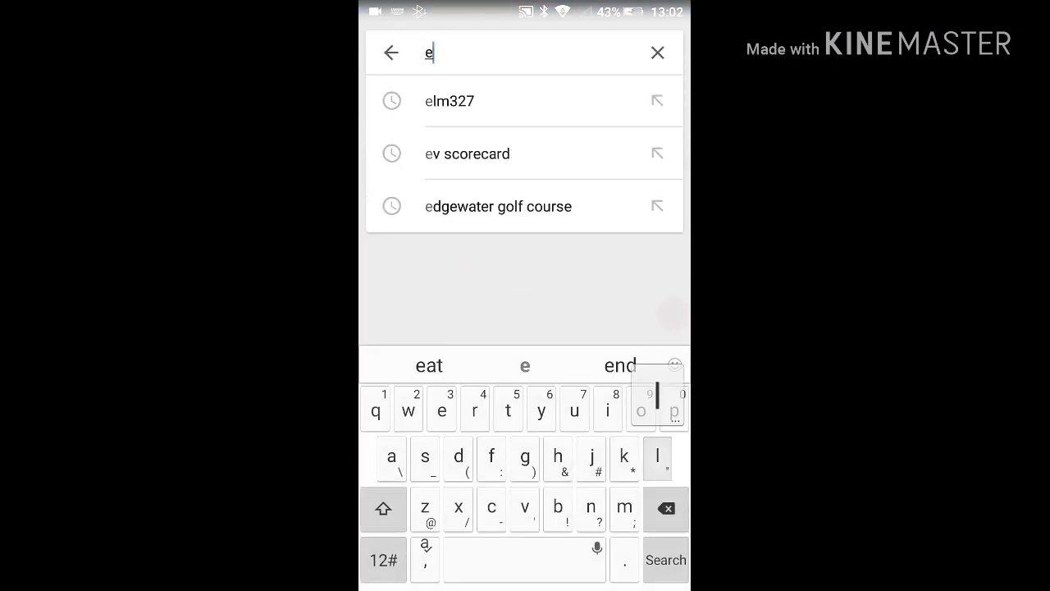
{"action": "type", "text": "lm327"}
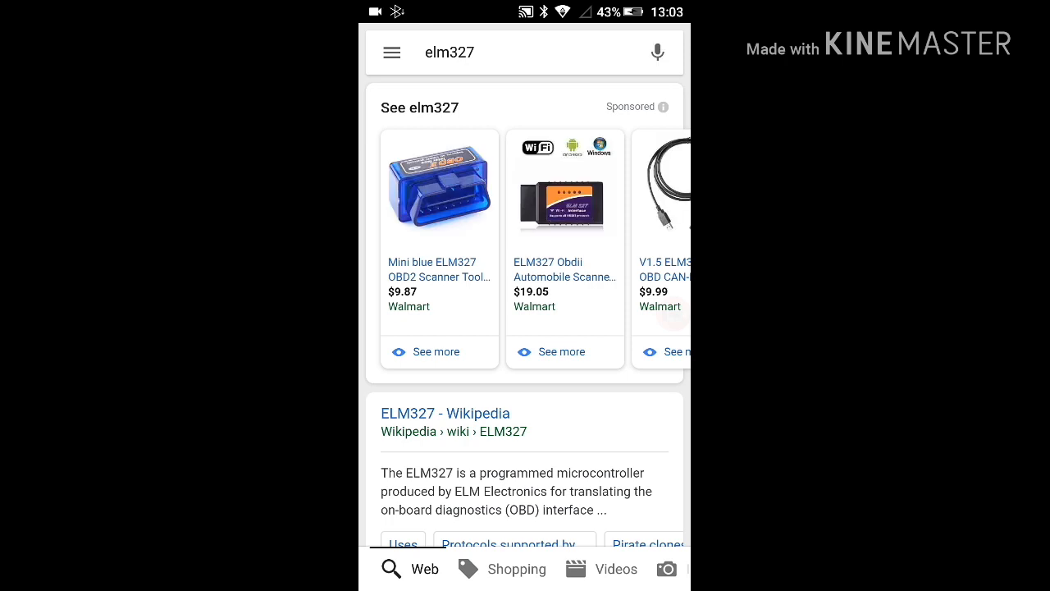
{"action": "left_click", "coordinate": [516, 569]}
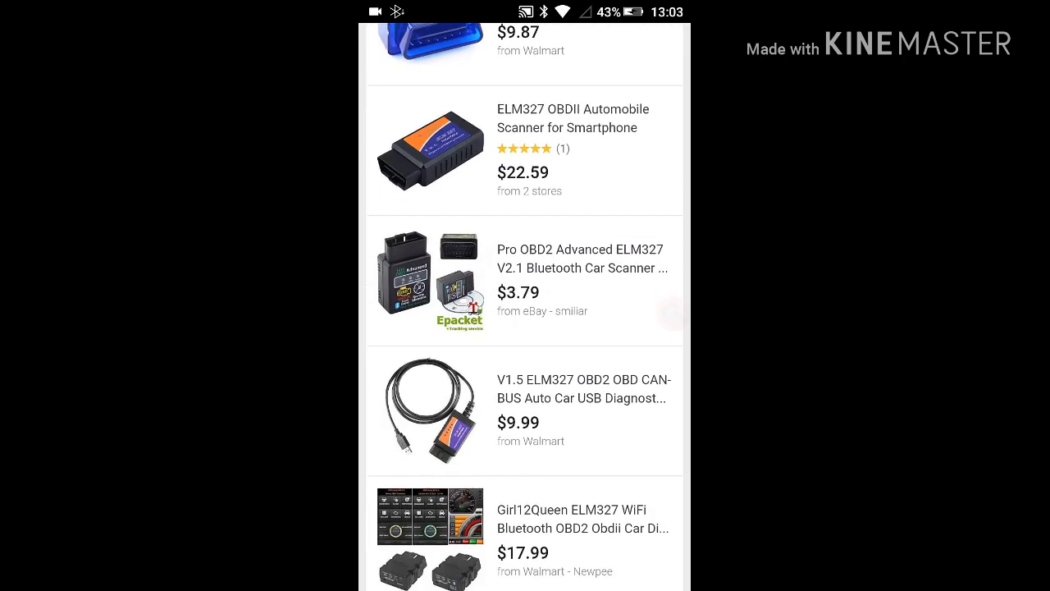
{"action": "scroll", "scroll_direction": "down", "scroll_amount": 3}
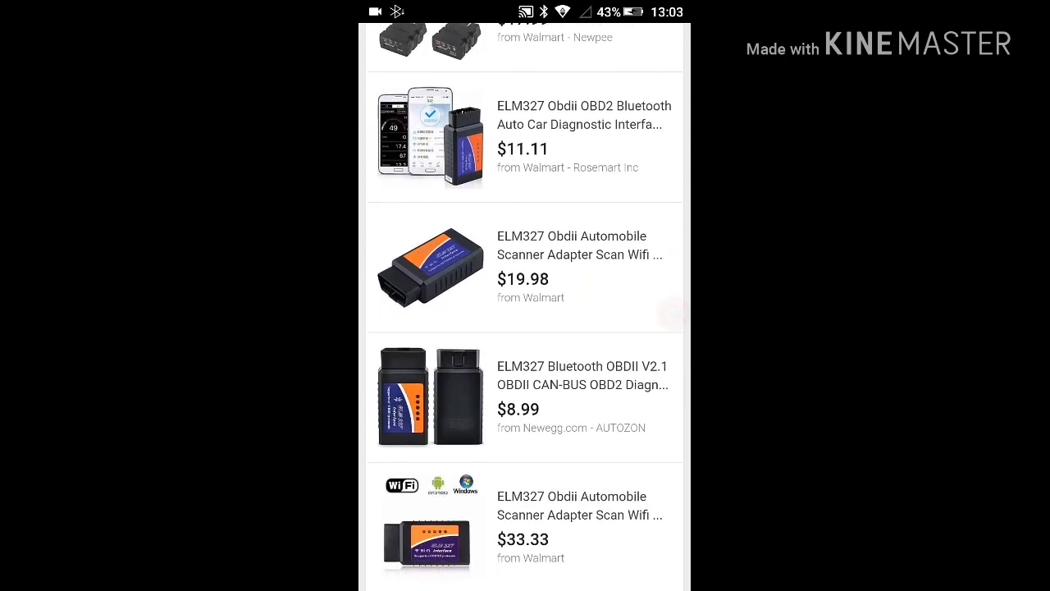
{"action": "scroll", "scroll_direction": "down", "scroll_amount": 3}
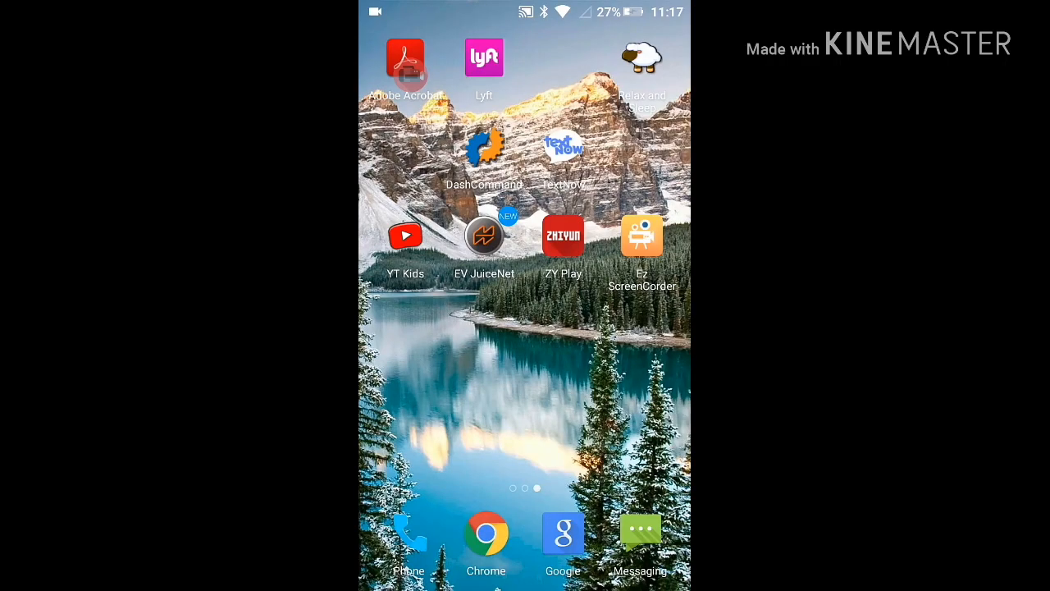
- Search Google for 'bolt ev pids' and open the Chevy Bolt EV Forum PIDs thread
{"action": "left_click", "coordinate": [563, 532]}
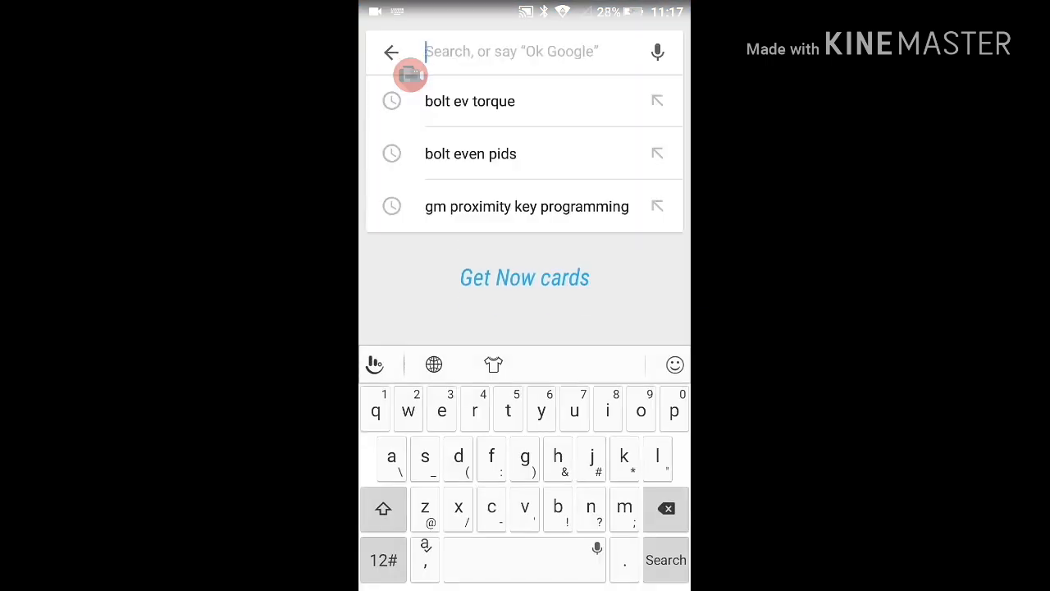
{"action": "type", "text": "bolt"}
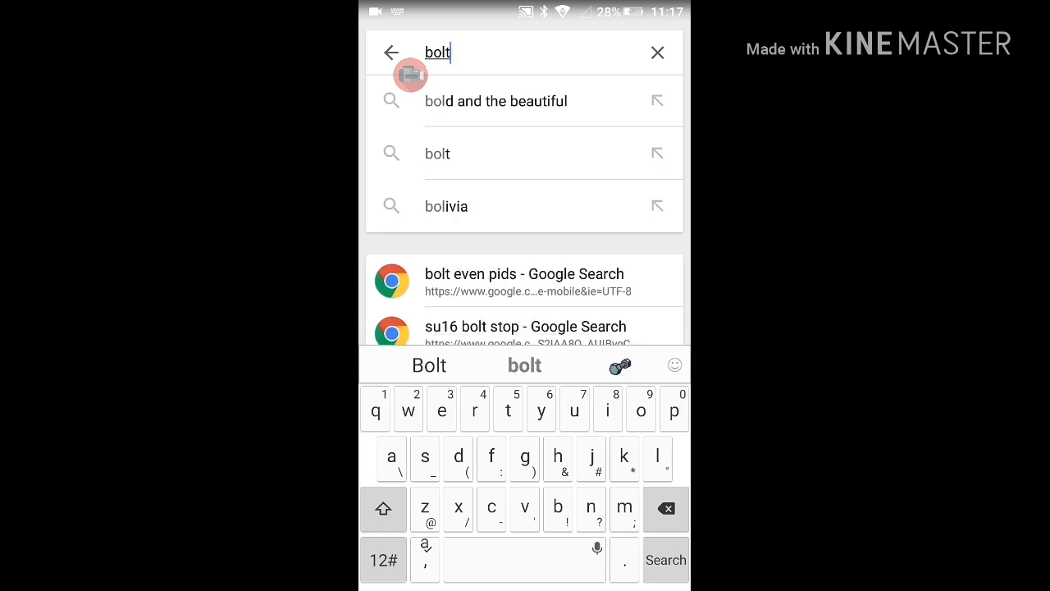
{"action": "type", "text": "ev"}
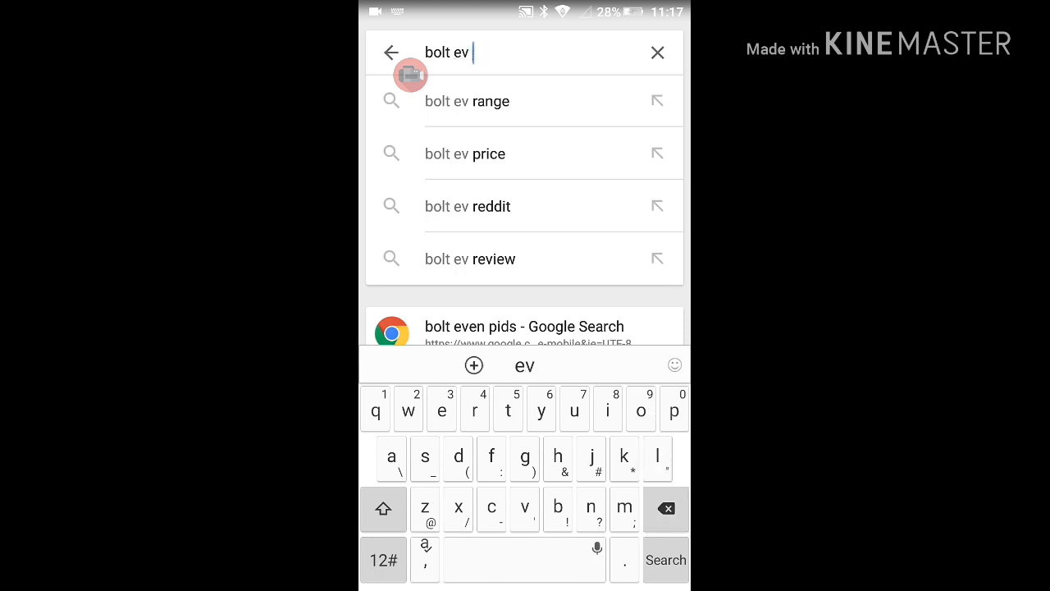
{"action": "type", "text": "pids"}
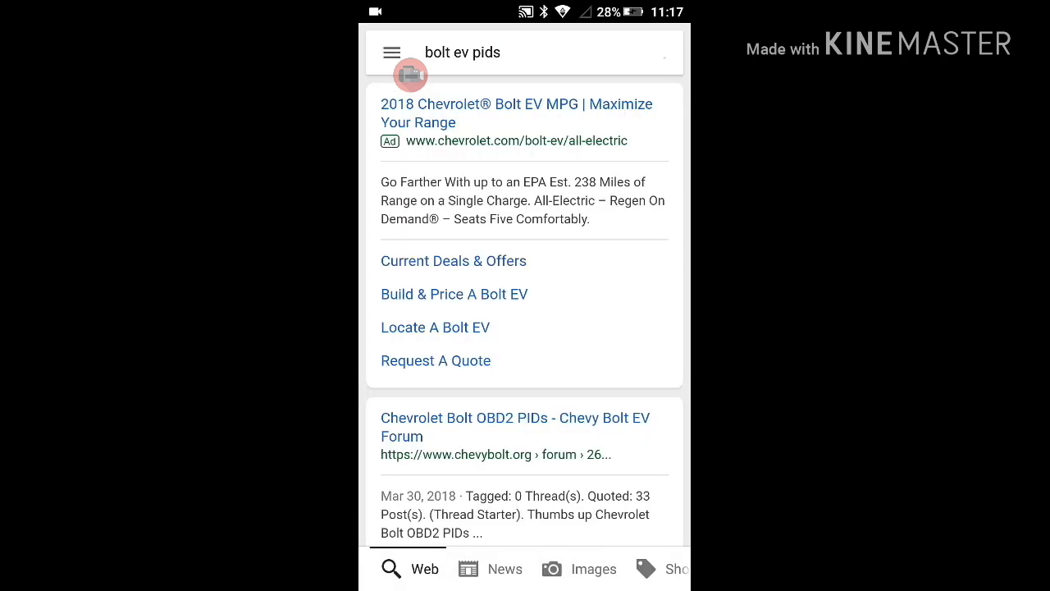
{"action": "scroll", "scroll_direction": "down", "scroll_amount": 3}
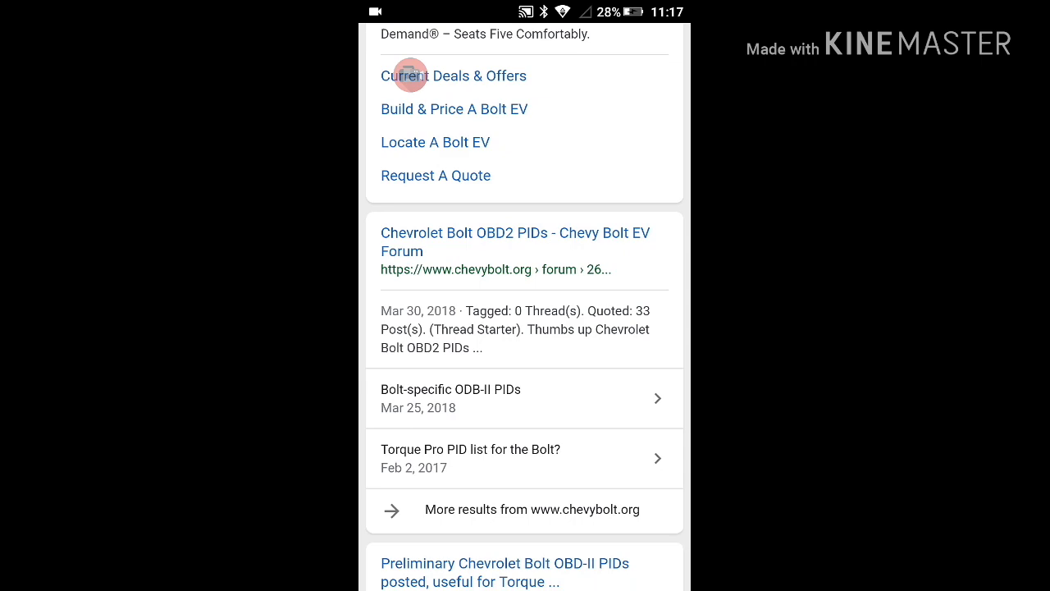
{"action": "scroll", "scroll_direction": "down", "scroll_amount": 3}
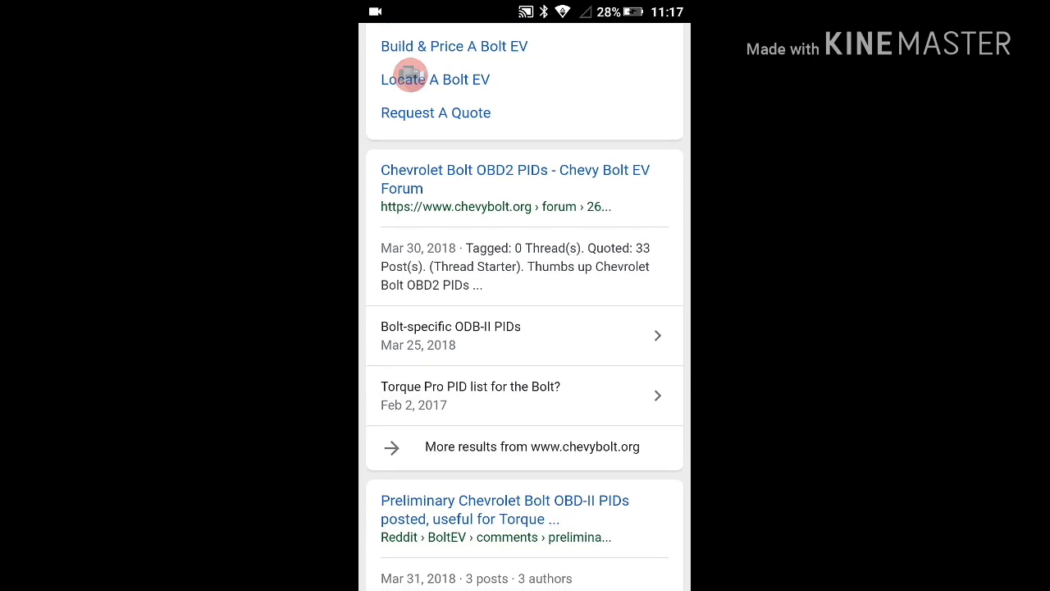
{"action": "left_click", "coordinate": [515, 179]}
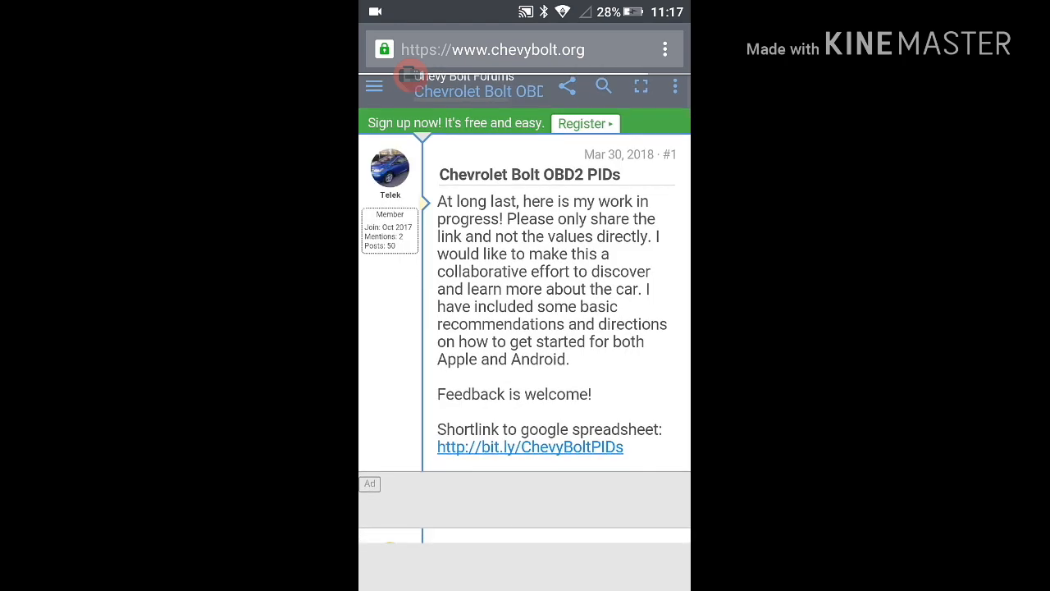
- Follow the post's bit.ly ChevyBoltPIDs shortlink to the Chevrolet Bolt OBD2 PIDs spreadsheet
{"action": "scroll", "scroll_direction": "down", "scroll_amount": 3}
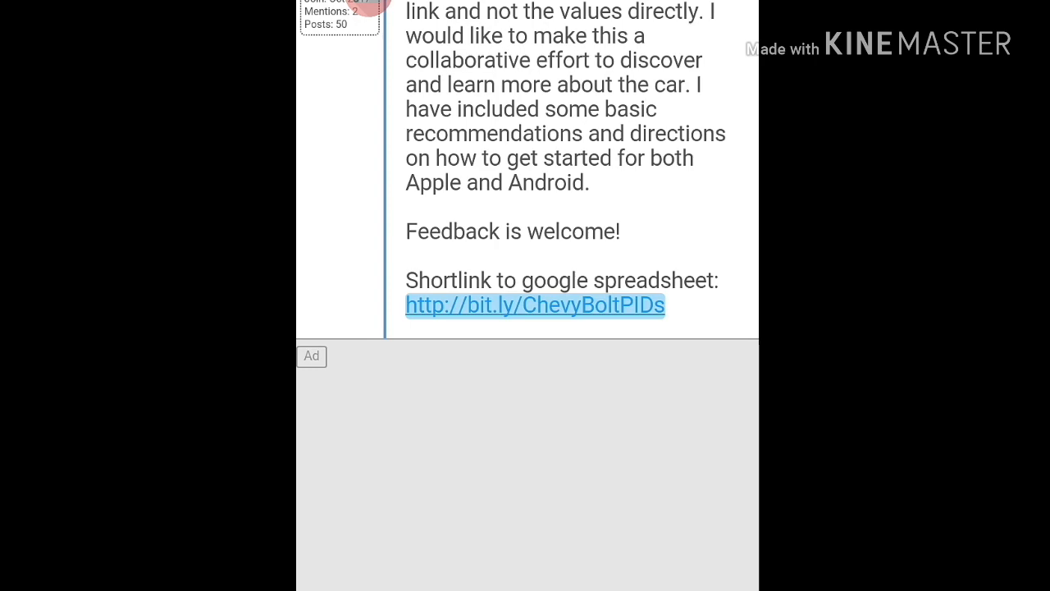
{"action": "left_click", "coordinate": [534, 304]}
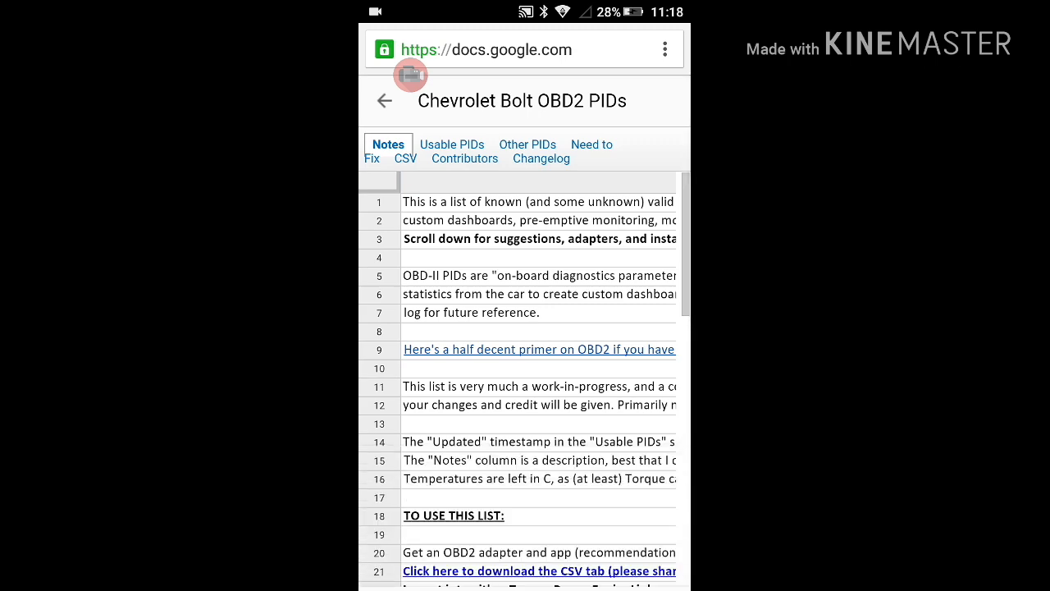
- Scroll the Notes sheet down toward the CSV download link
{"action": "scroll", "scroll_direction": "down", "scroll_amount": 3}
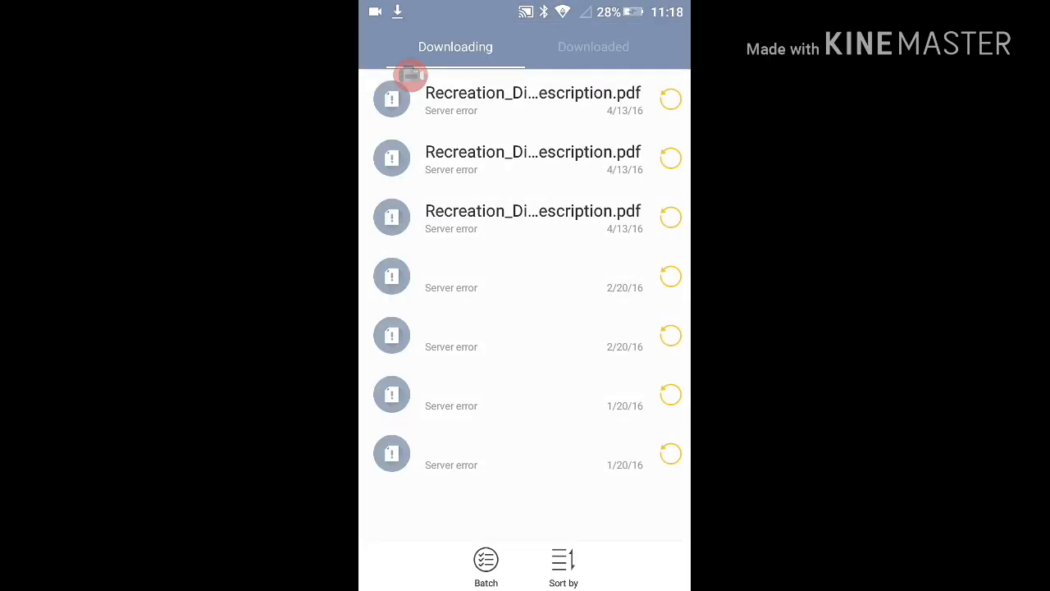
- Leave the download manager for the SD Card folder listing
{"action": "left_click", "coordinate": [593, 46]}
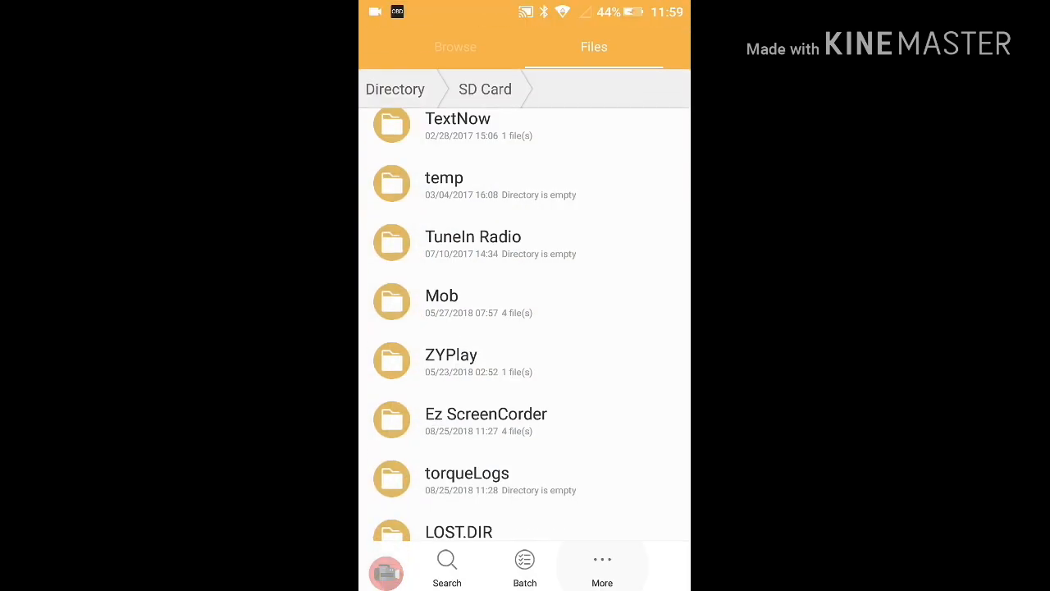
- Create a new folder named .torque on the SD Card
{"action": "left_click", "coordinate": [602, 566]}
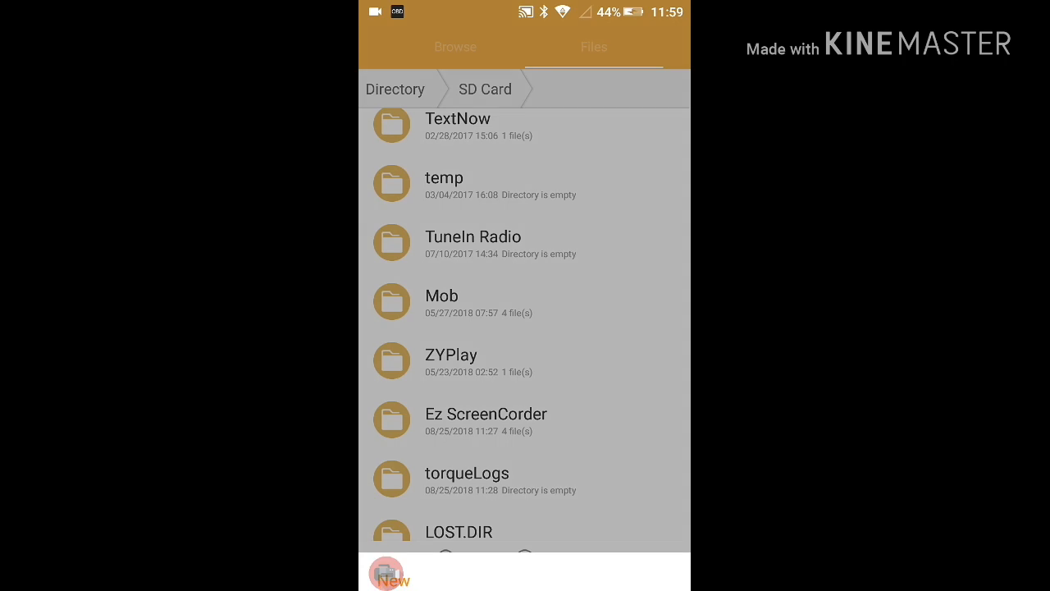
{"action": "left_click", "coordinate": [395, 574]}
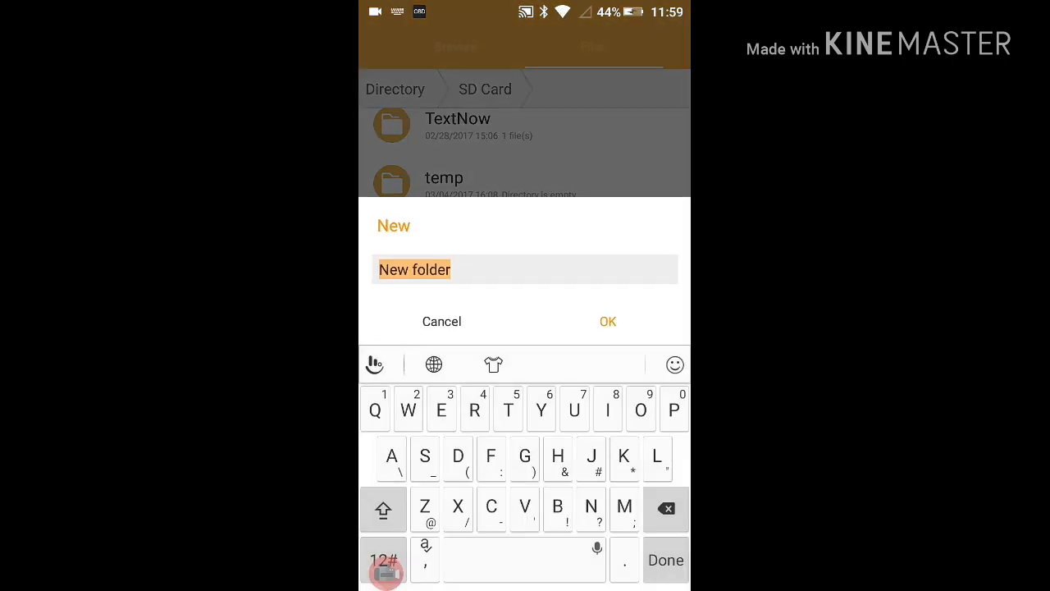
{"action": "type", "text": ".t"}
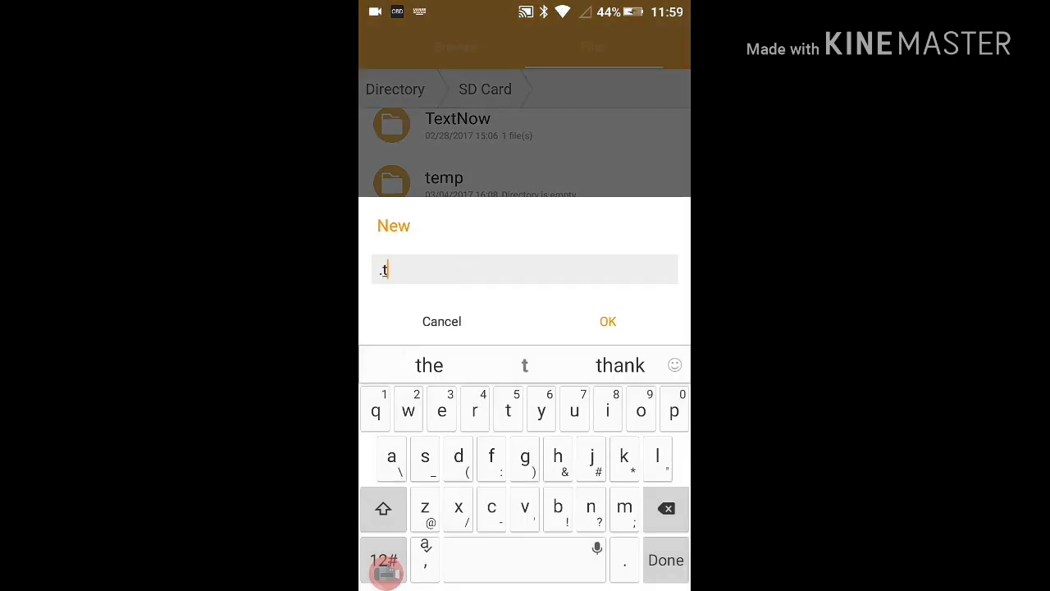
{"action": "type", "text": "orque"}
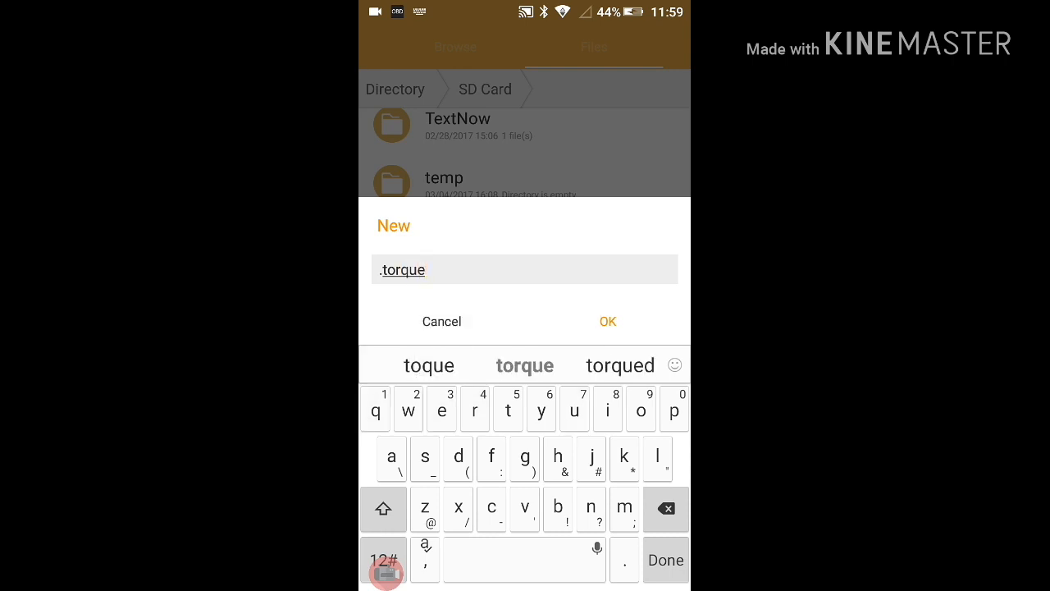
{"action": "left_click", "coordinate": [607, 321]}
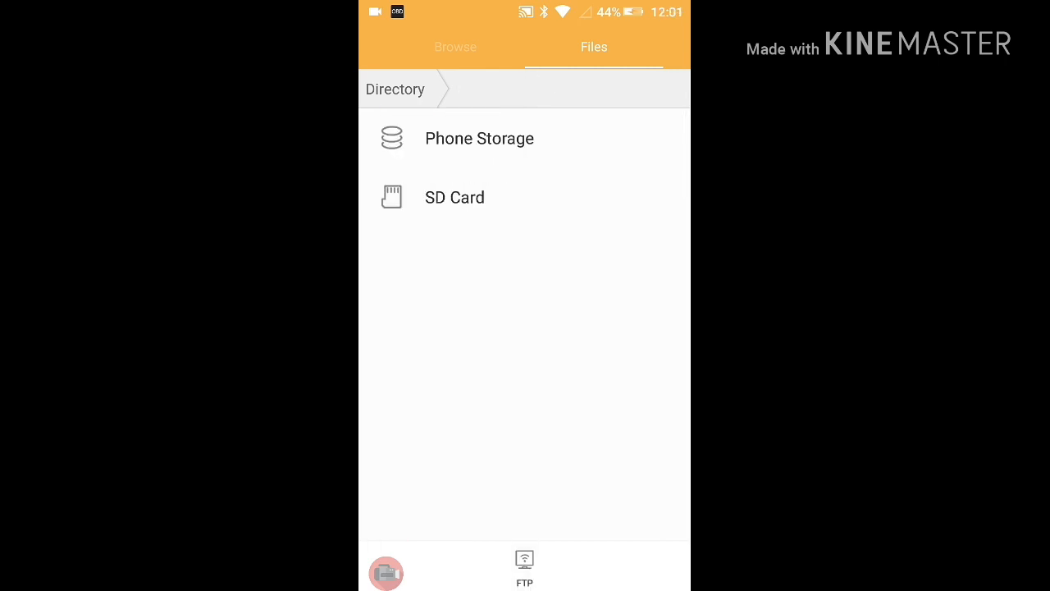
- Browse the SD Card listing to locate the .torque and Download folders
{"action": "left_click", "coordinate": [454, 196]}
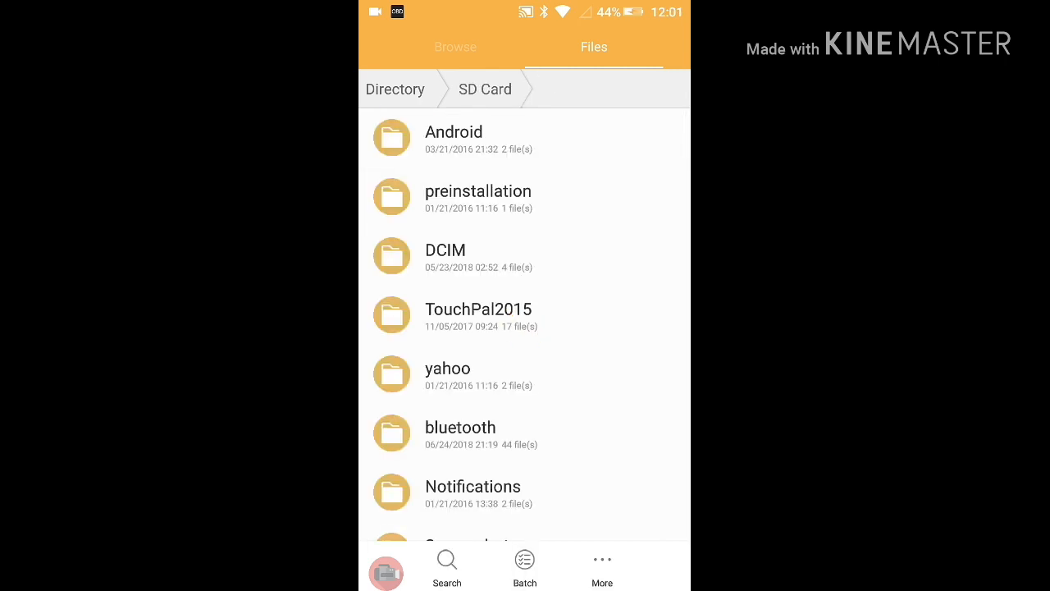
{"action": "scroll", "scroll_direction": "down", "scroll_amount": 3}
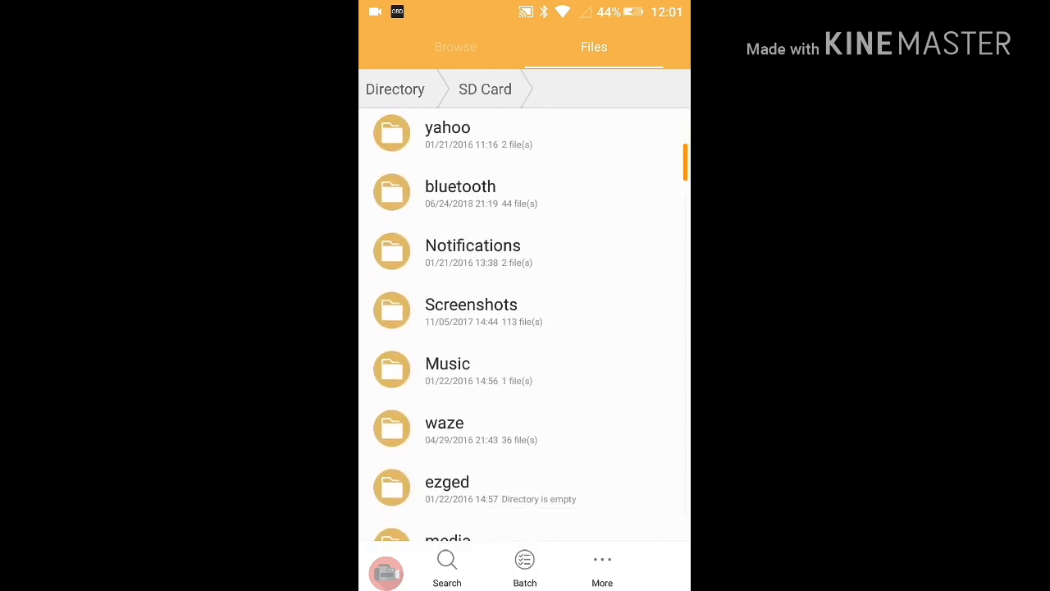
{"action": "scroll", "scroll_direction": "down", "scroll_amount": 3}
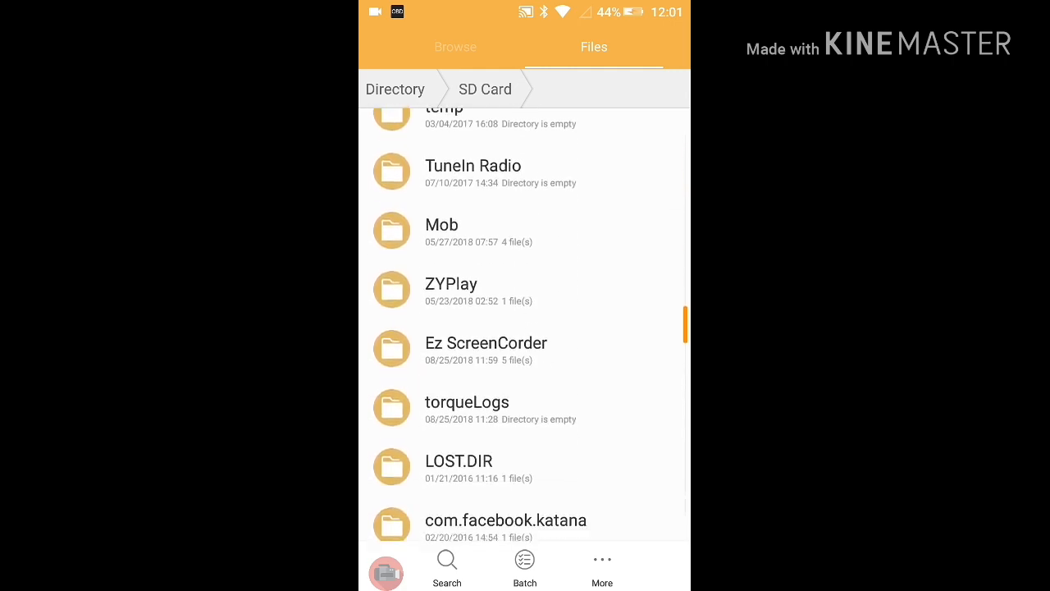
{"action": "scroll", "scroll_direction": "down", "scroll_amount": 3}
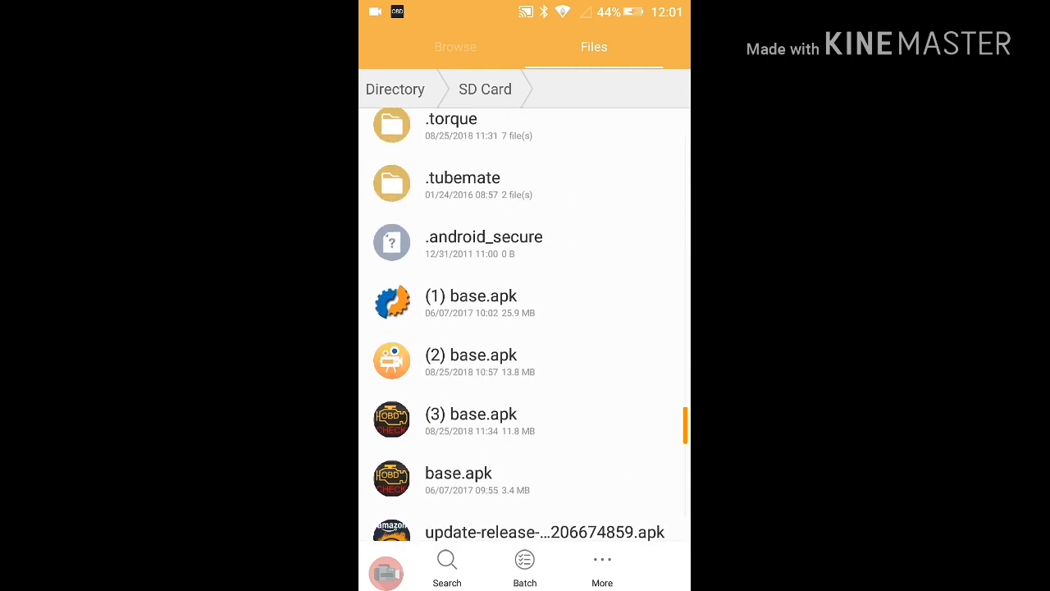
{"action": "scroll", "scroll_direction": "down", "scroll_amount": 3}
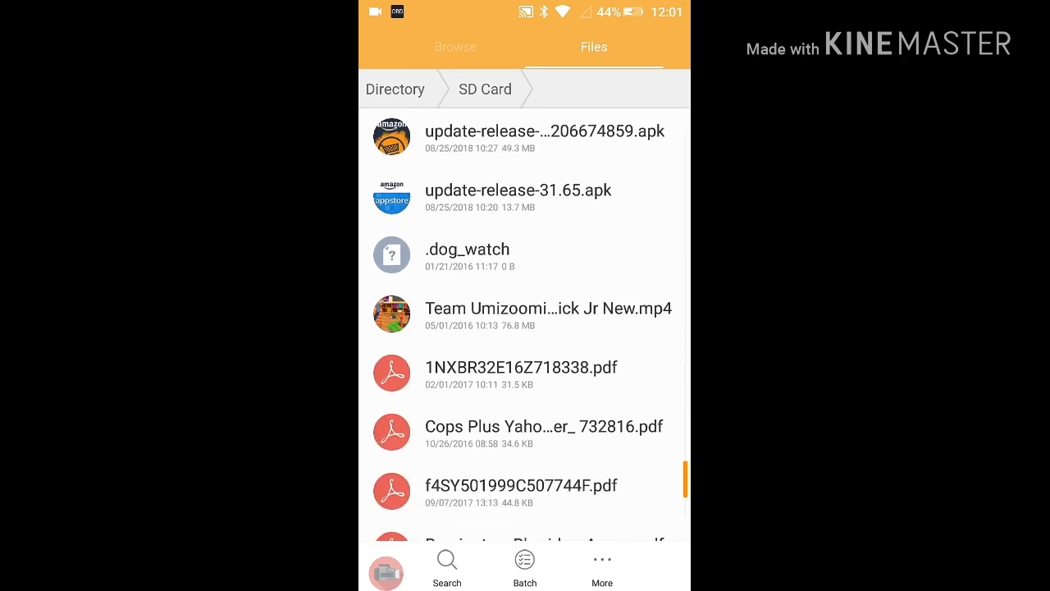
{"action": "scroll", "scroll_direction": "down", "scroll_amount": 3}
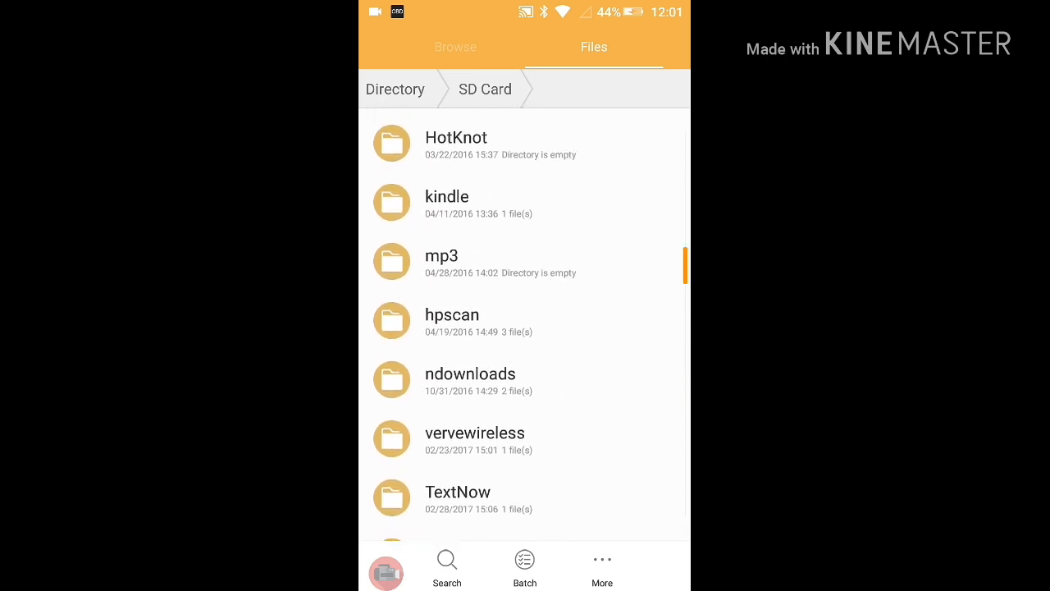
{"action": "scroll", "scroll_direction": "down", "scroll_amount": 3}
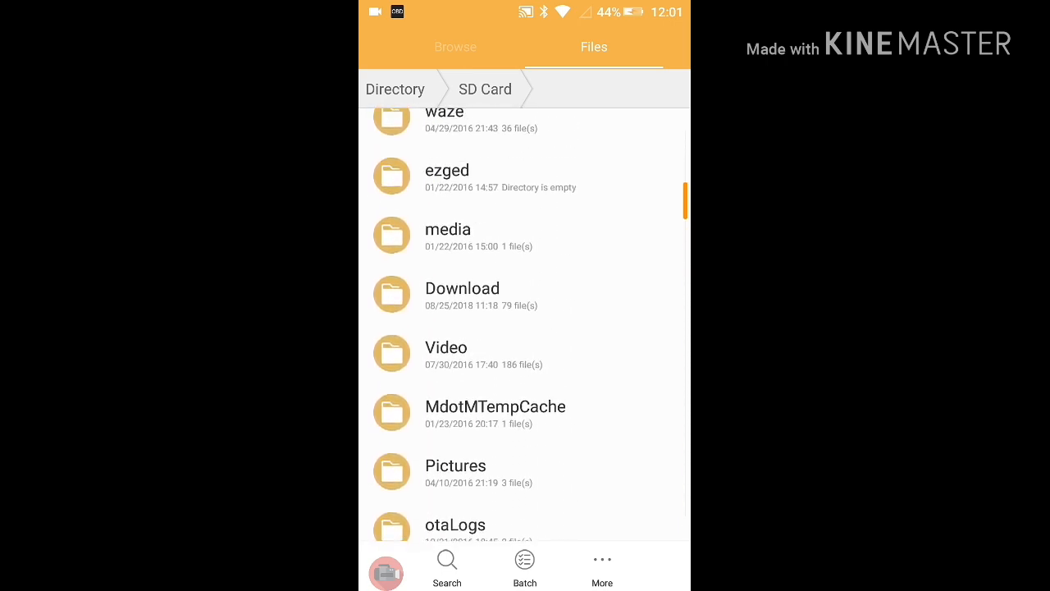
- Move the Bolt PIDs CSV from Download into the .torque/extendedpids folder
{"action": "left_click", "coordinate": [461, 288]}
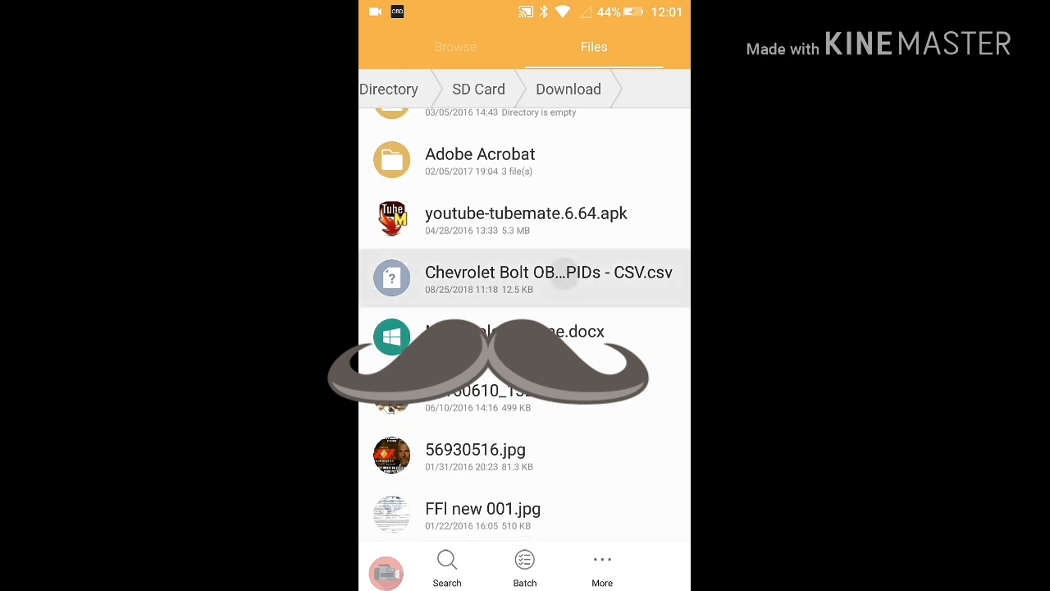
{"action": "left_click", "coordinate": [525, 277]}
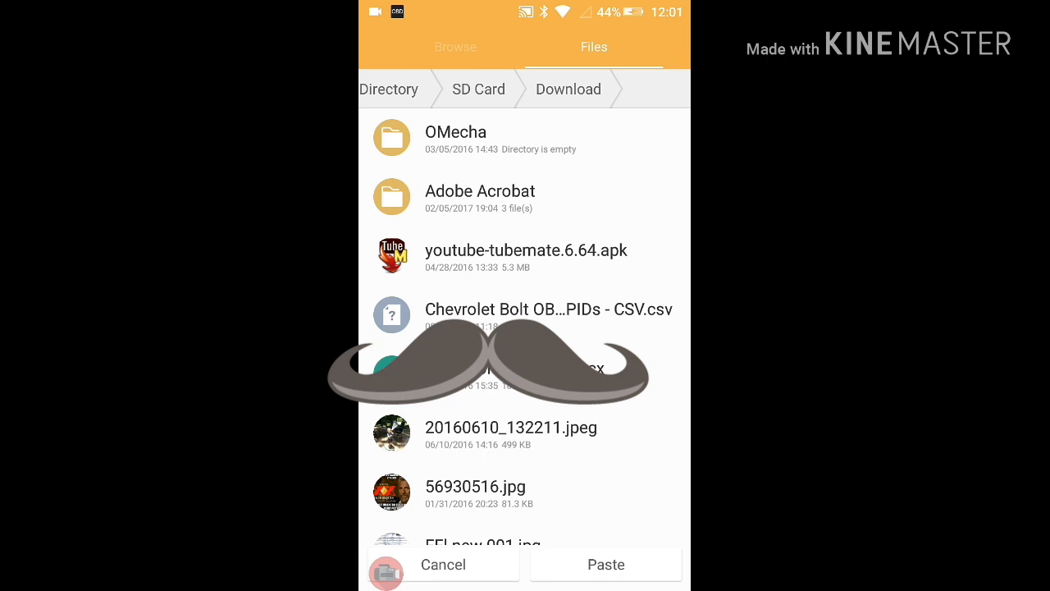
{"action": "scroll", "scroll_direction": "down", "scroll_amount": 3}
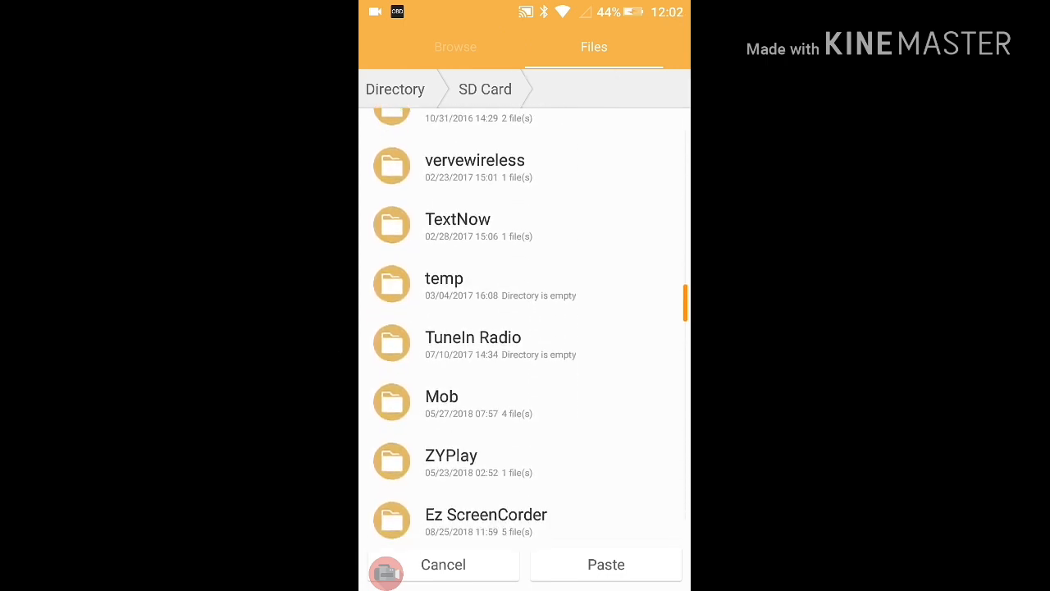
{"action": "scroll", "scroll_direction": "down", "scroll_amount": 3}
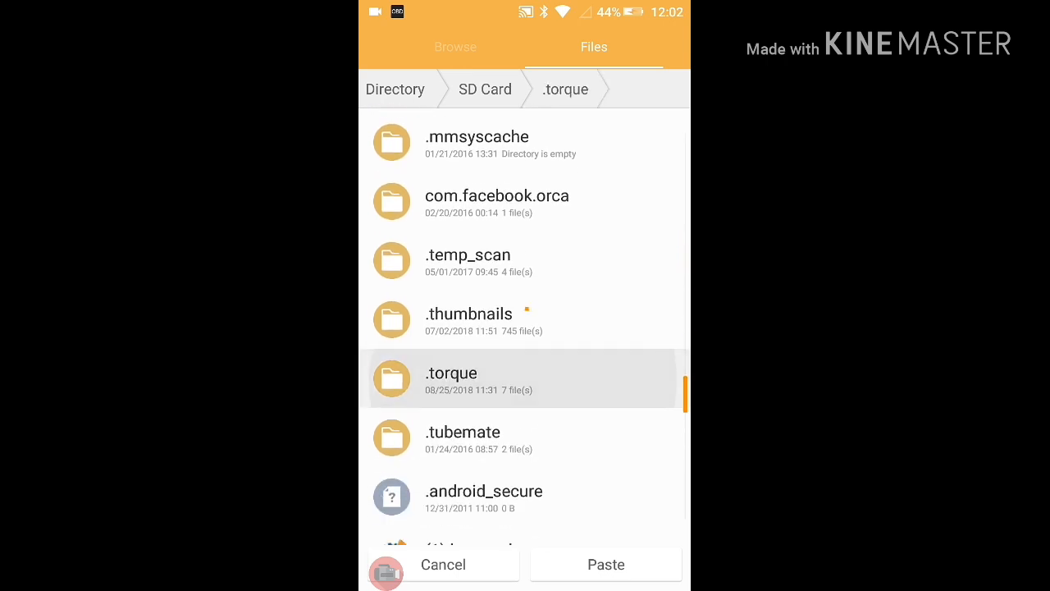
{"action": "left_click", "coordinate": [451, 372]}
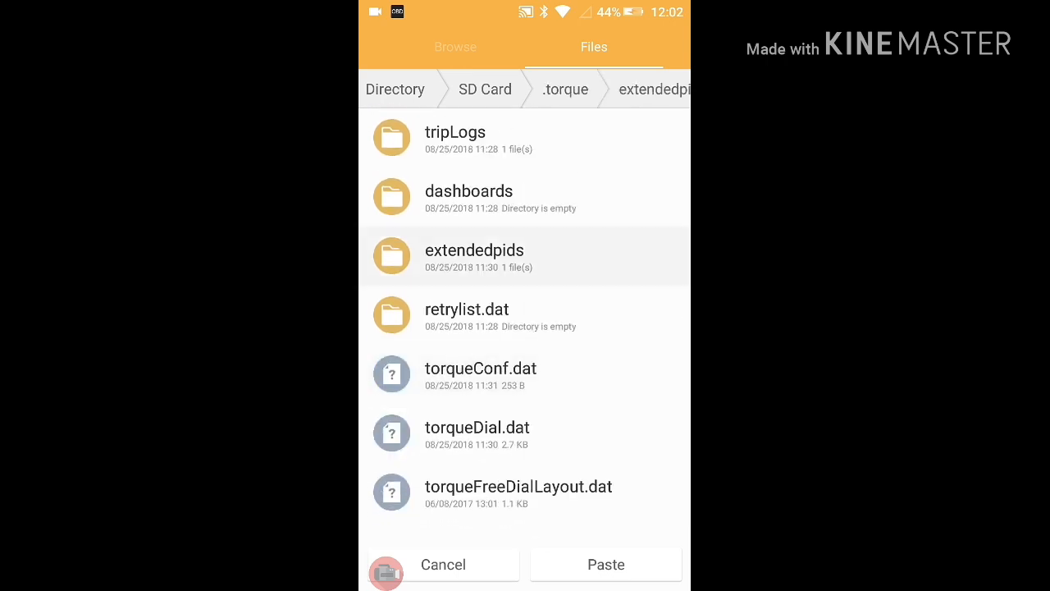
{"action": "left_click", "coordinate": [474, 255]}
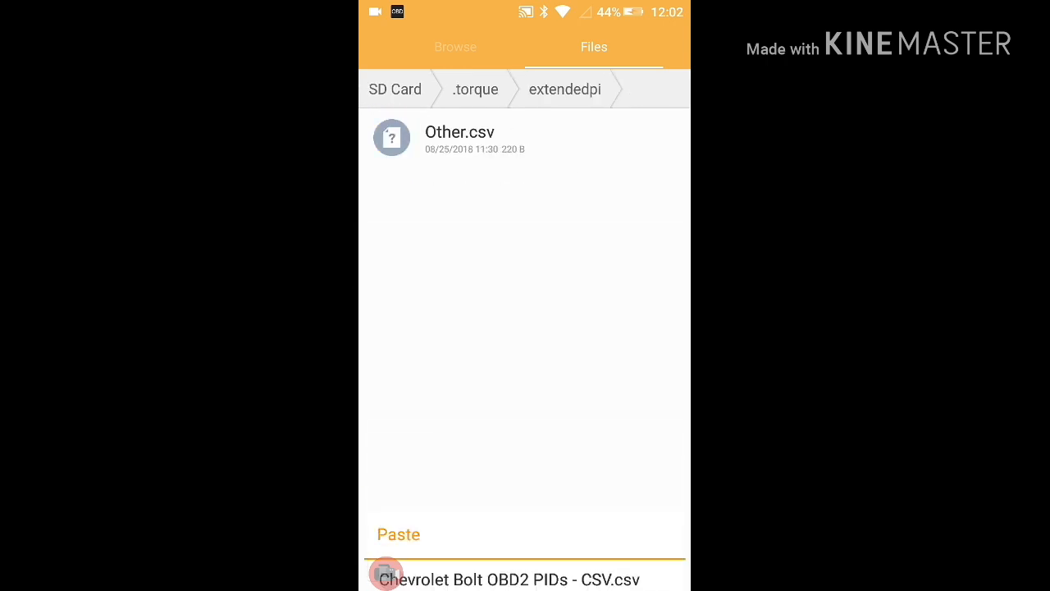
{"action": "left_click", "coordinate": [398, 534]}
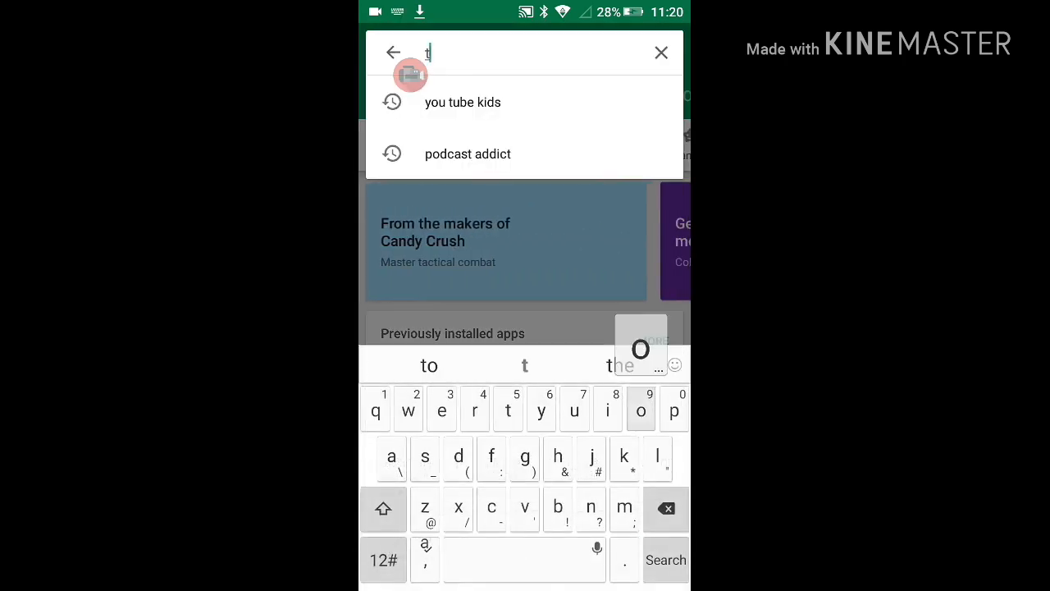
- Find Torque Pro (OBD 2 & Car) through a 'torque' Play Store search
{"action": "type", "text": "orq"}
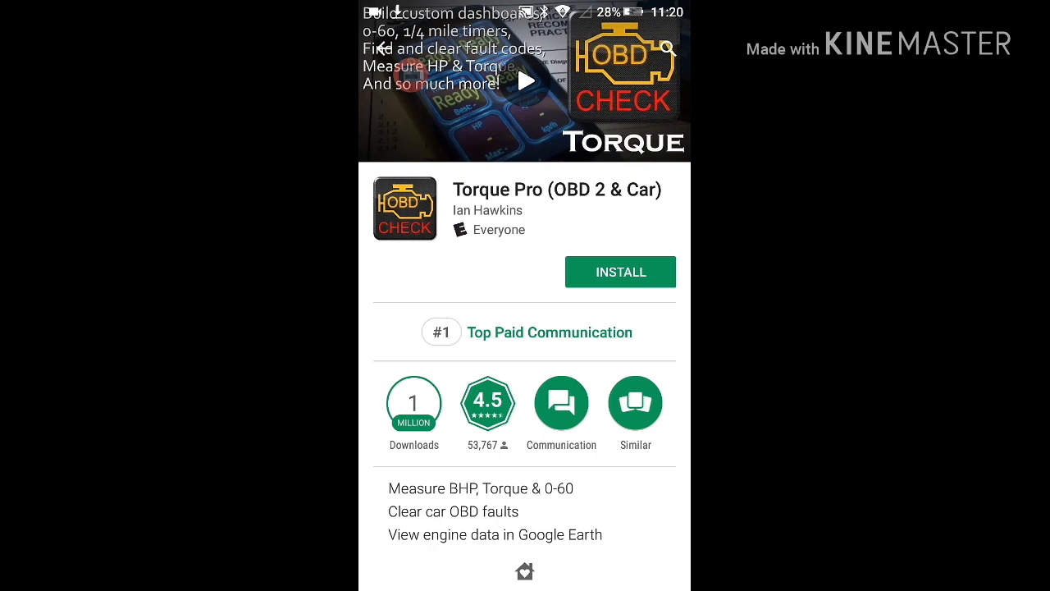
{"action": "left_click", "coordinate": [621, 271]}
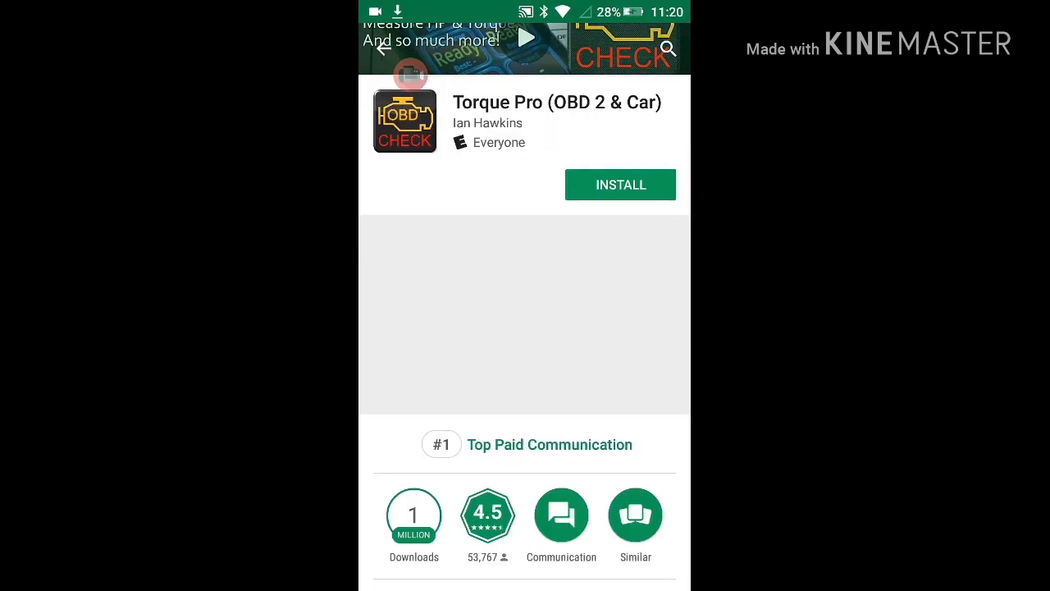
{"action": "left_click", "coordinate": [620, 184]}
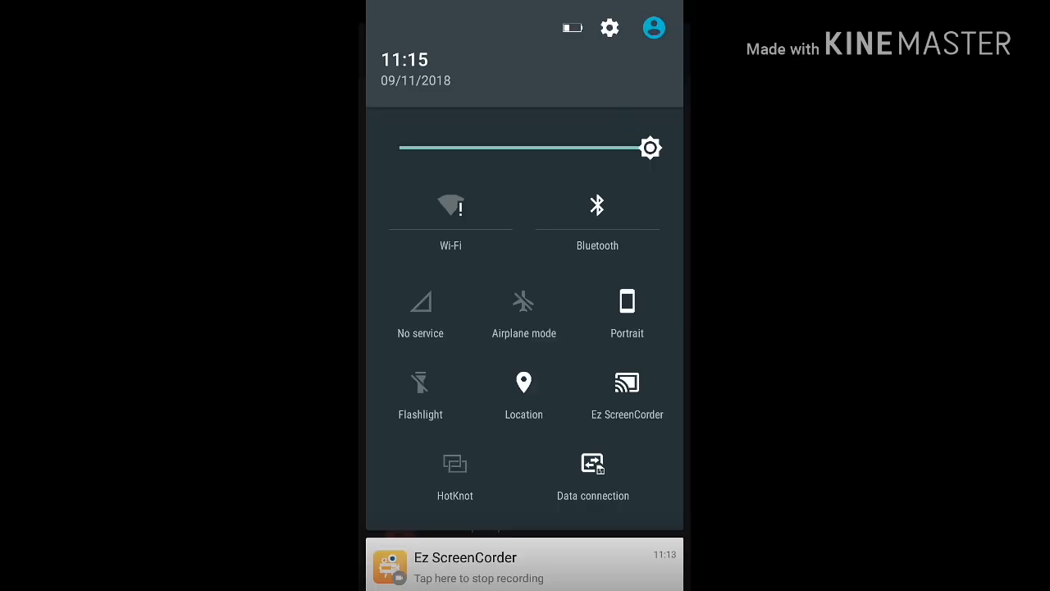
- Scan for nearby Bluetooth devices in Bluetooth settings
{"action": "left_click", "coordinate": [597, 213]}
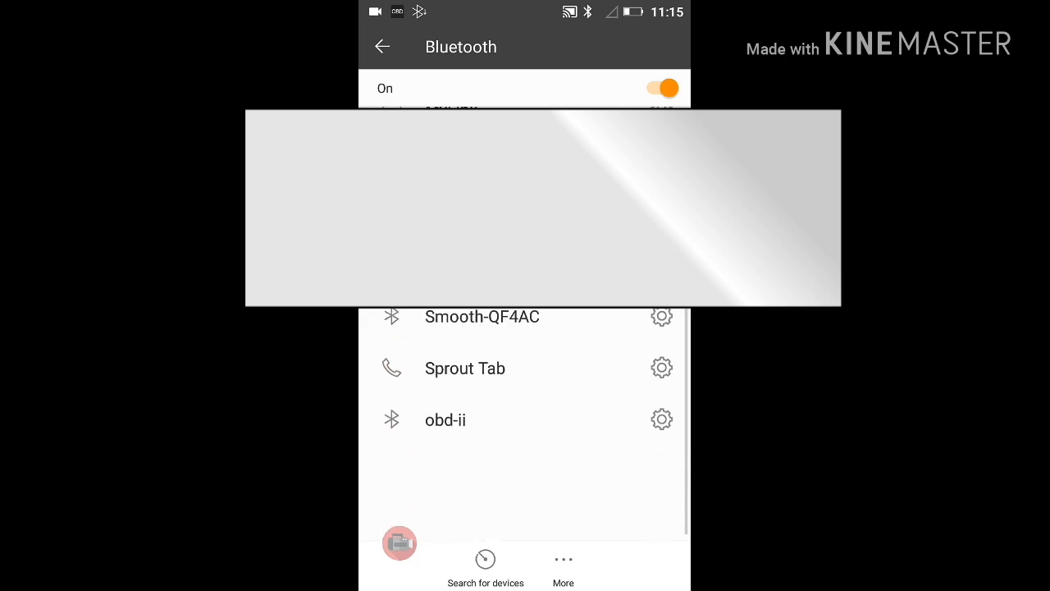
{"action": "left_click", "coordinate": [485, 566]}
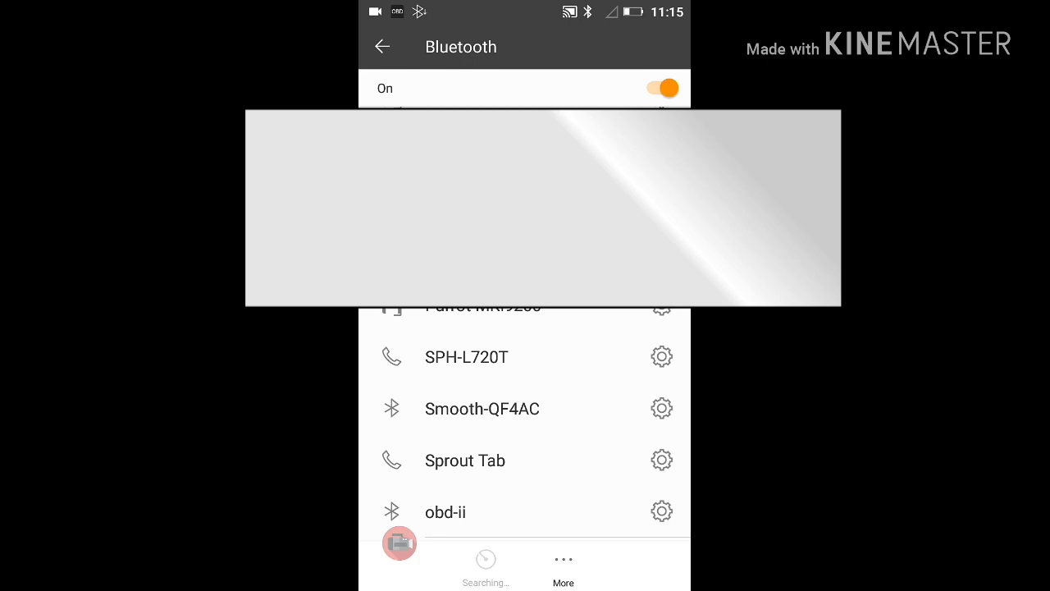
{"action": "scroll", "scroll_direction": "down", "scroll_amount": 3}
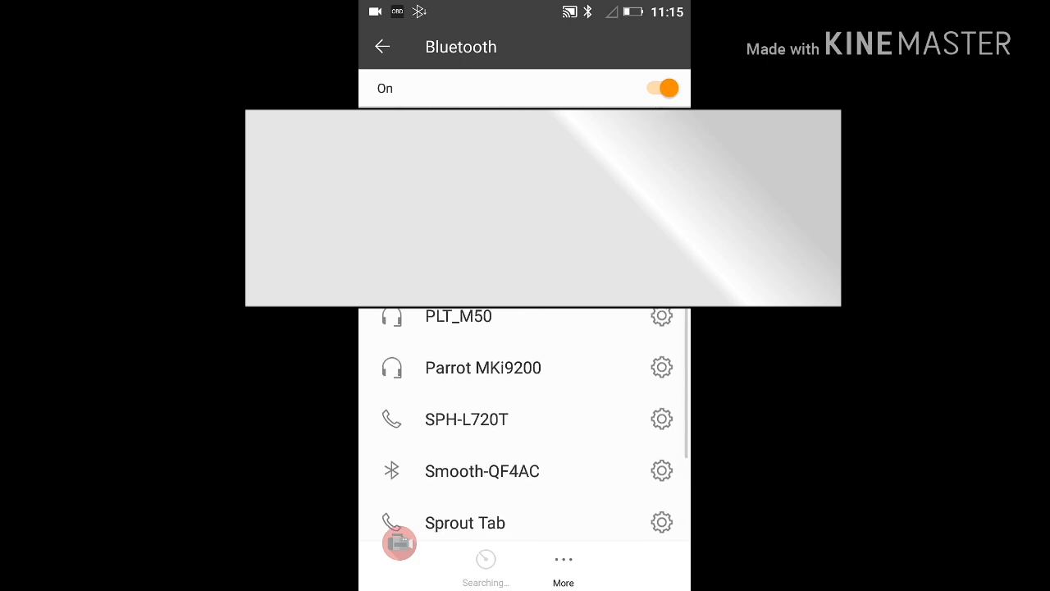
{"action": "scroll", "scroll_direction": "down", "scroll_amount": 3}
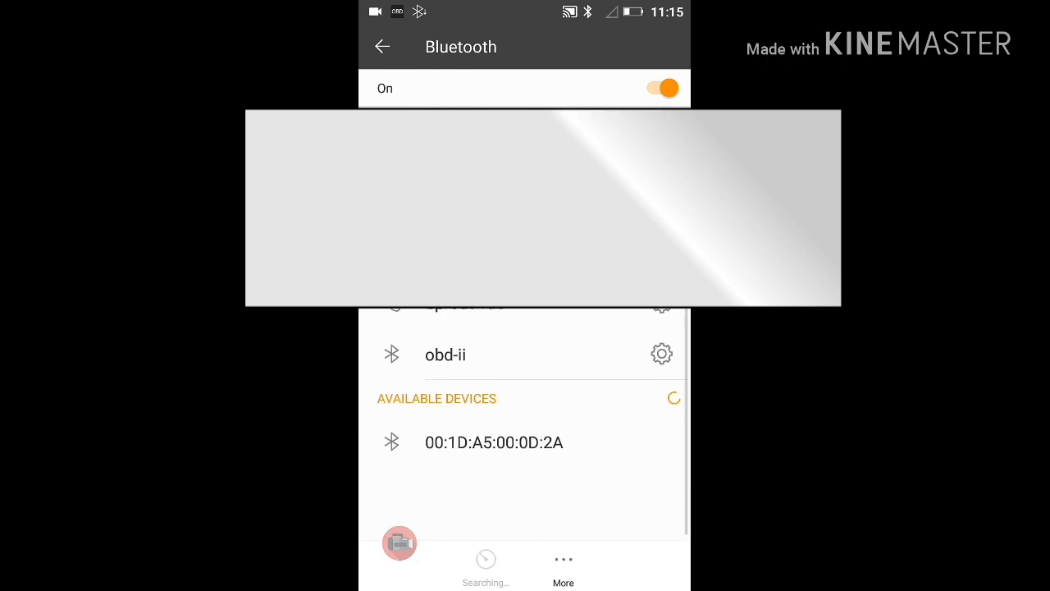
{"action": "scroll", "scroll_direction": "down", "scroll_amount": 3}
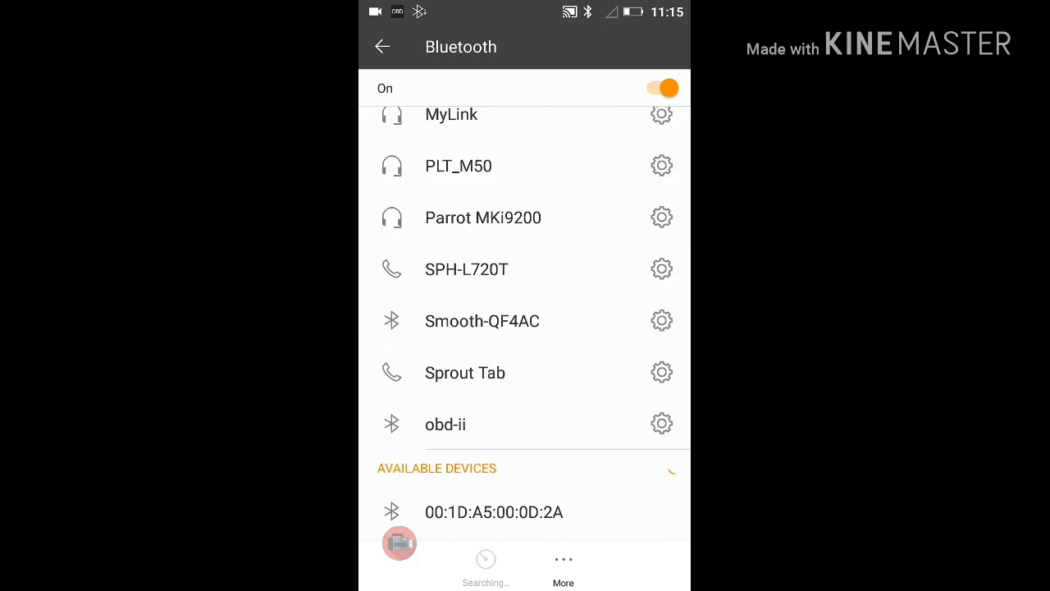
- Pair with adapter 00:1D:A5:00:0D:2A, retrying after failure, then return home
{"action": "left_click", "coordinate": [494, 512]}
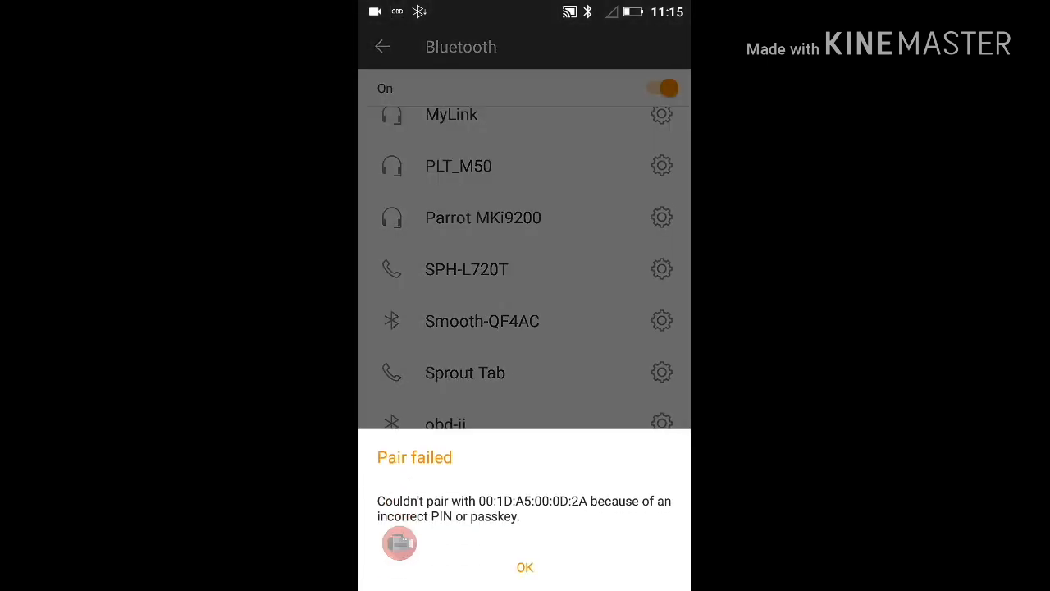
{"action": "left_click", "coordinate": [524, 567]}
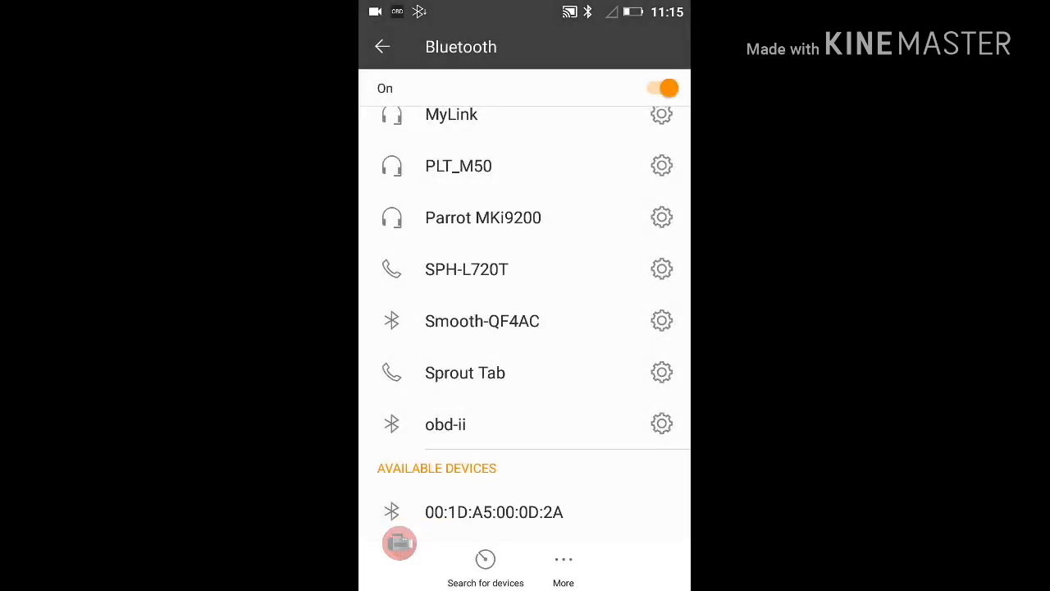
{"action": "left_click", "coordinate": [494, 512]}
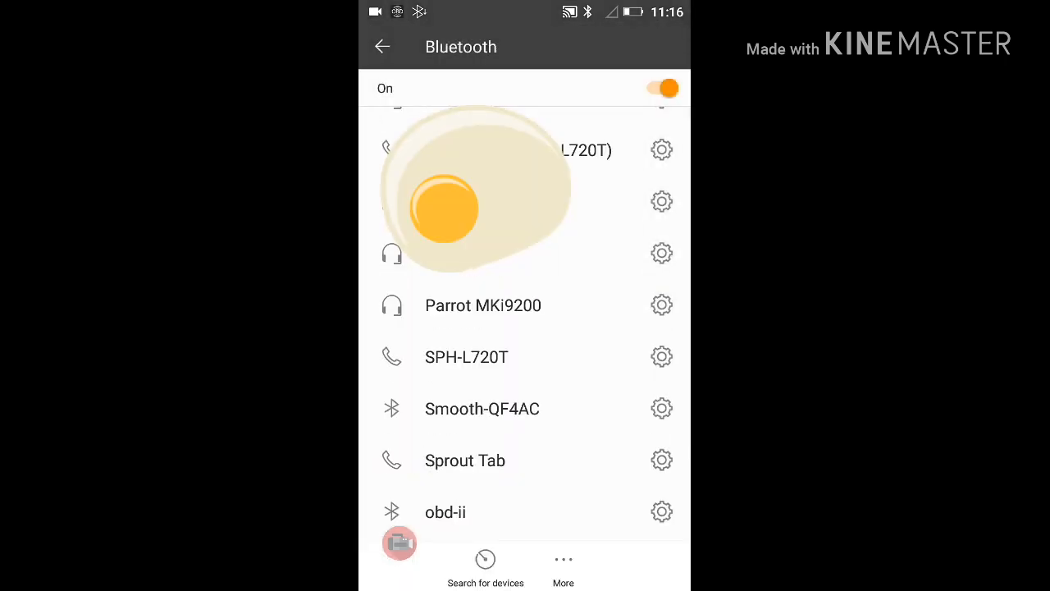
{"action": "scroll", "scroll_direction": "down", "scroll_amount": 3}
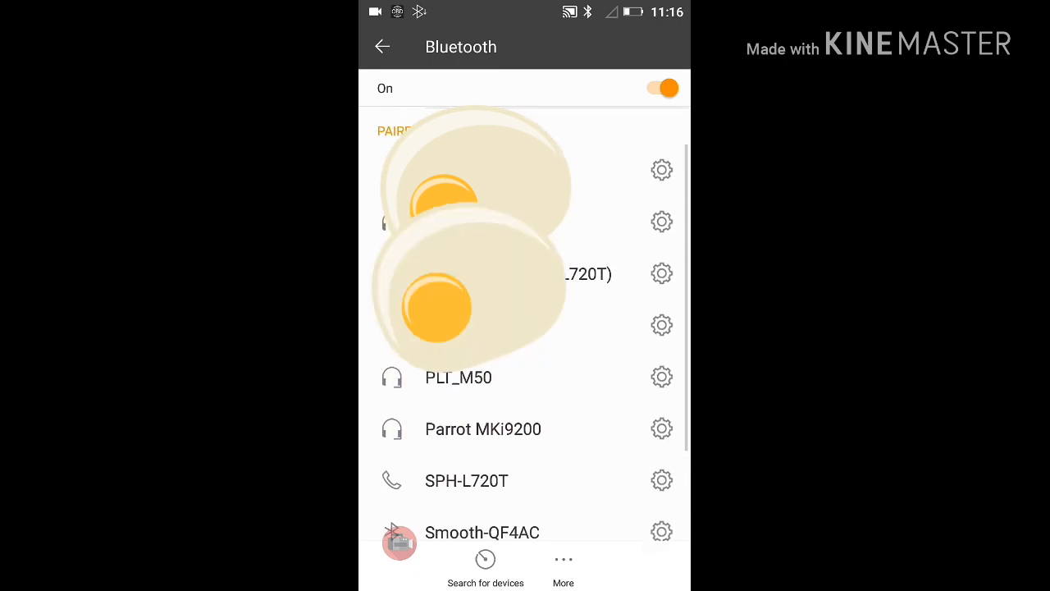
{"action": "scroll", "scroll_direction": "up", "scroll_amount": 3}
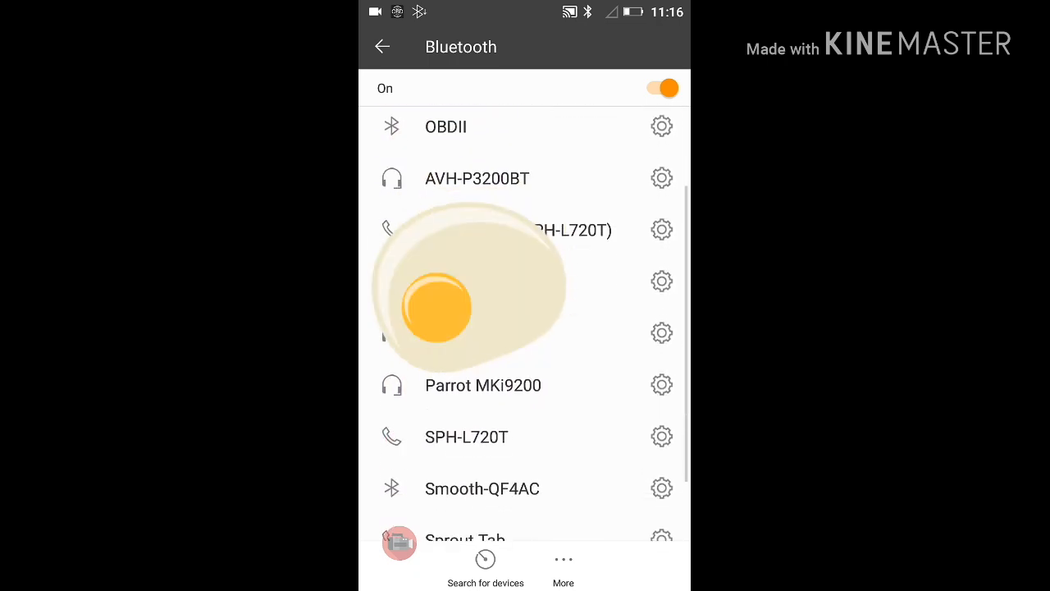
{"action": "left_click", "coordinate": [382, 46]}
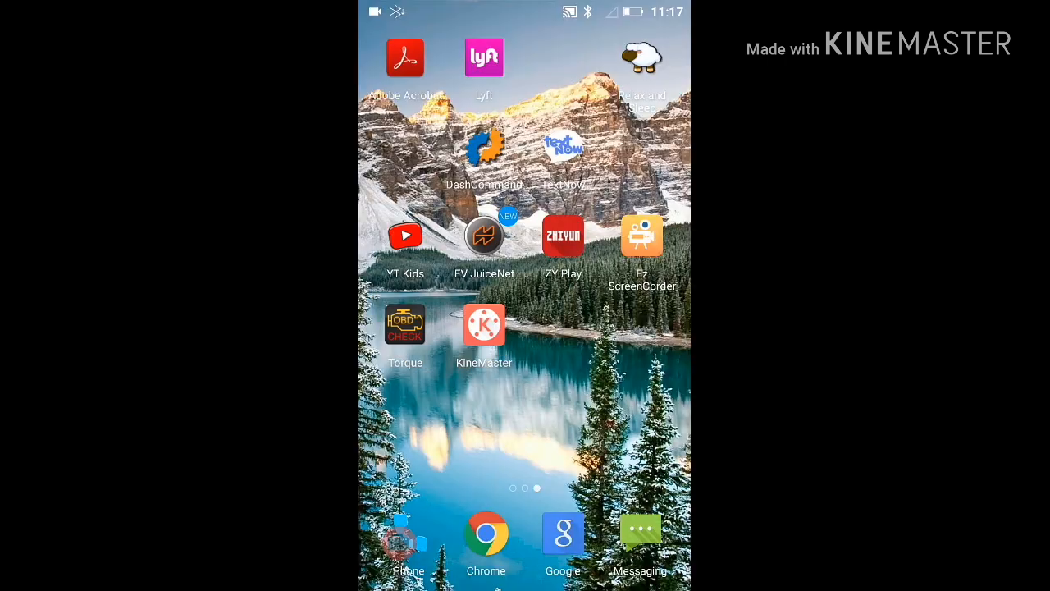
- Launch Torque and select the paired OBDII adapter as its Bluetooth device
{"action": "left_click", "coordinate": [405, 327]}
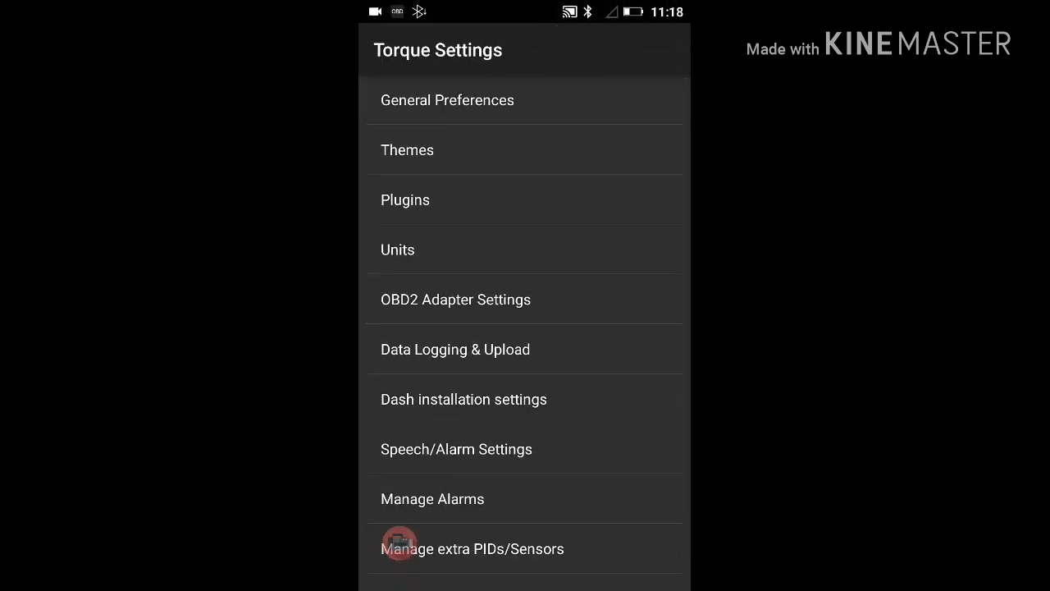
{"action": "left_click", "coordinate": [455, 299]}
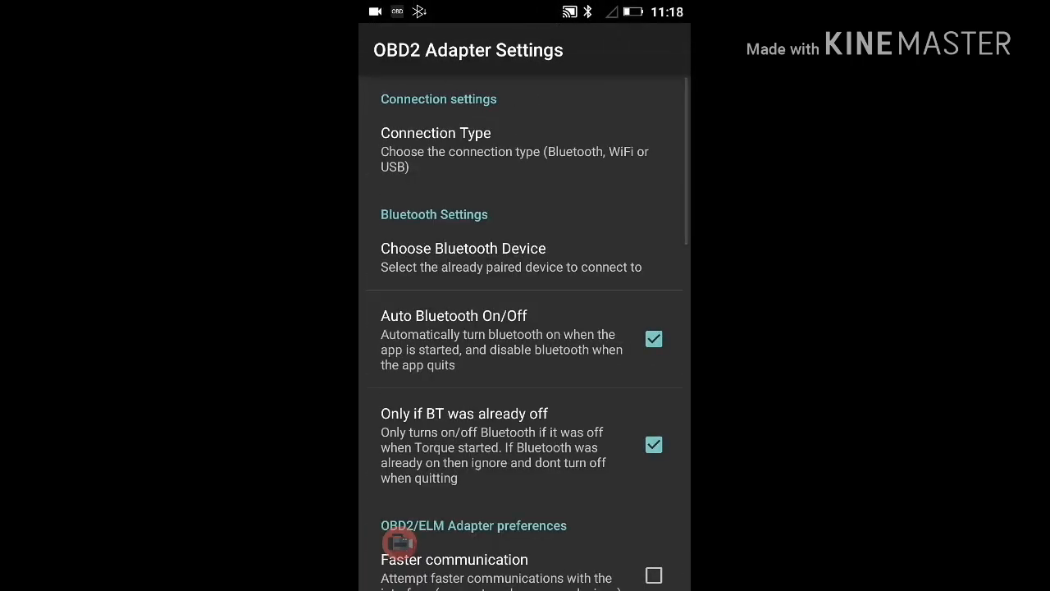
{"action": "left_click", "coordinate": [463, 248]}
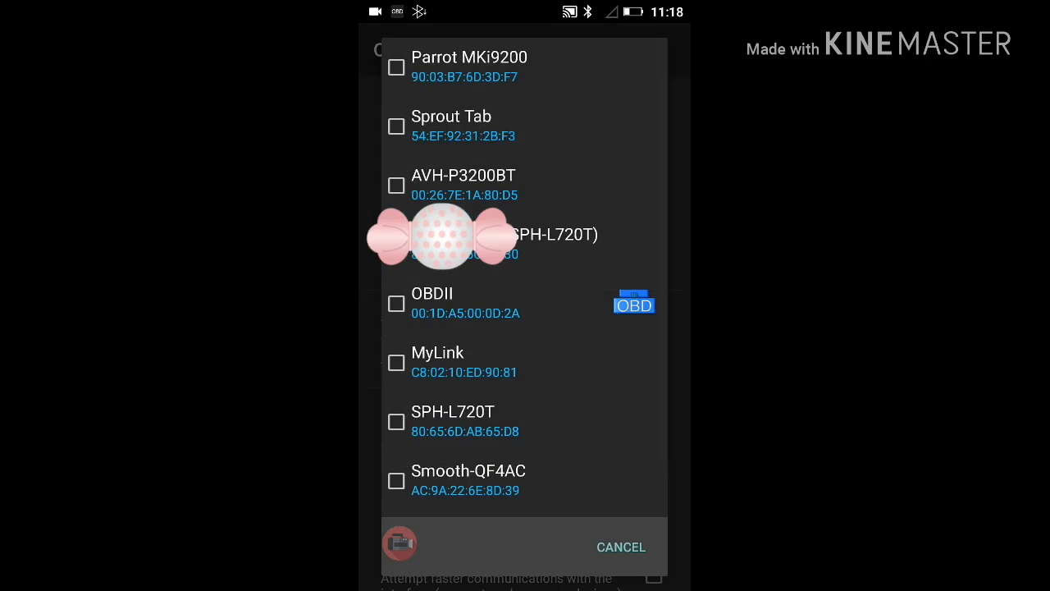
{"action": "left_click", "coordinate": [432, 302]}
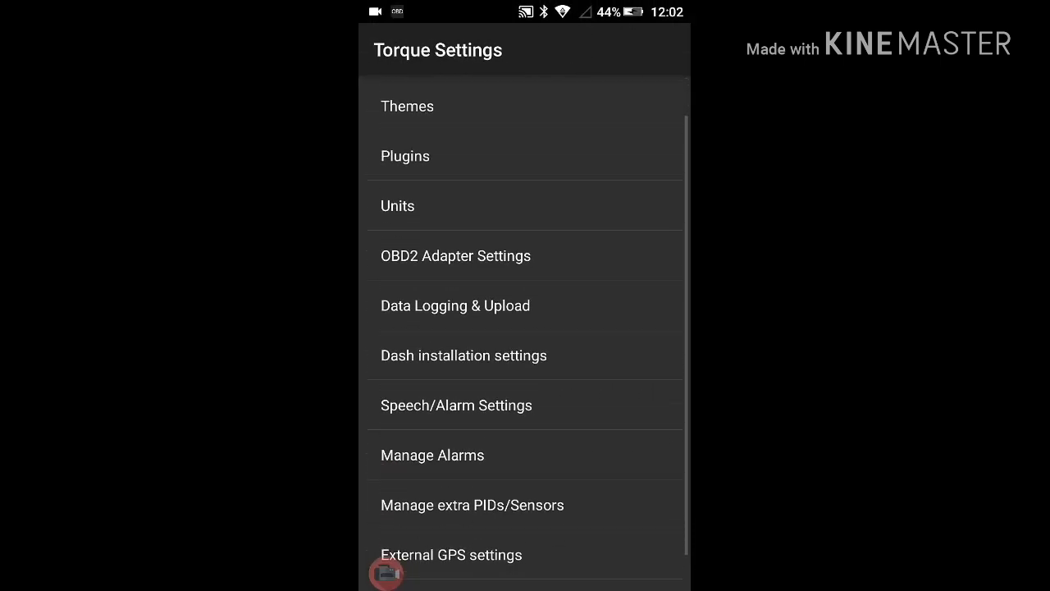
- In Manage extra PIDs/Sensors, add a predefined PID set to the custom PIDs
{"action": "left_click", "coordinate": [473, 504]}
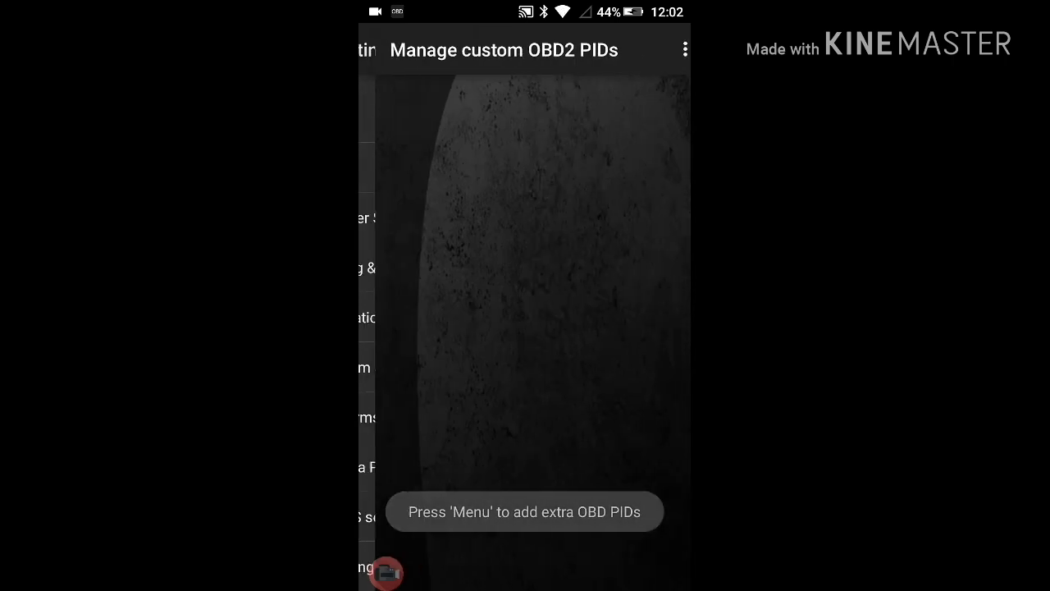
{"action": "left_click", "coordinate": [684, 50]}
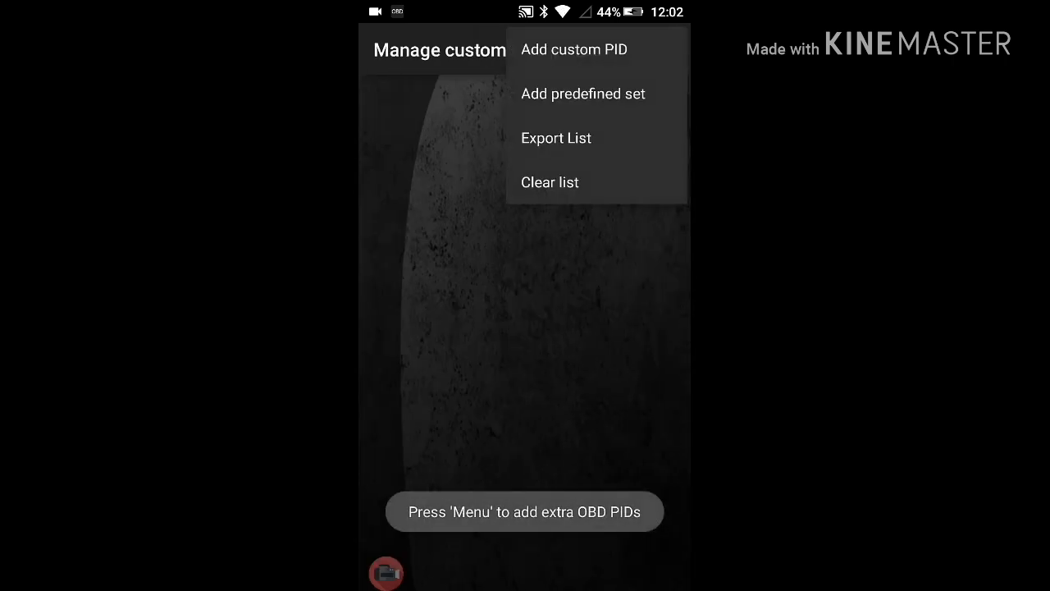
{"action": "left_click", "coordinate": [583, 93]}
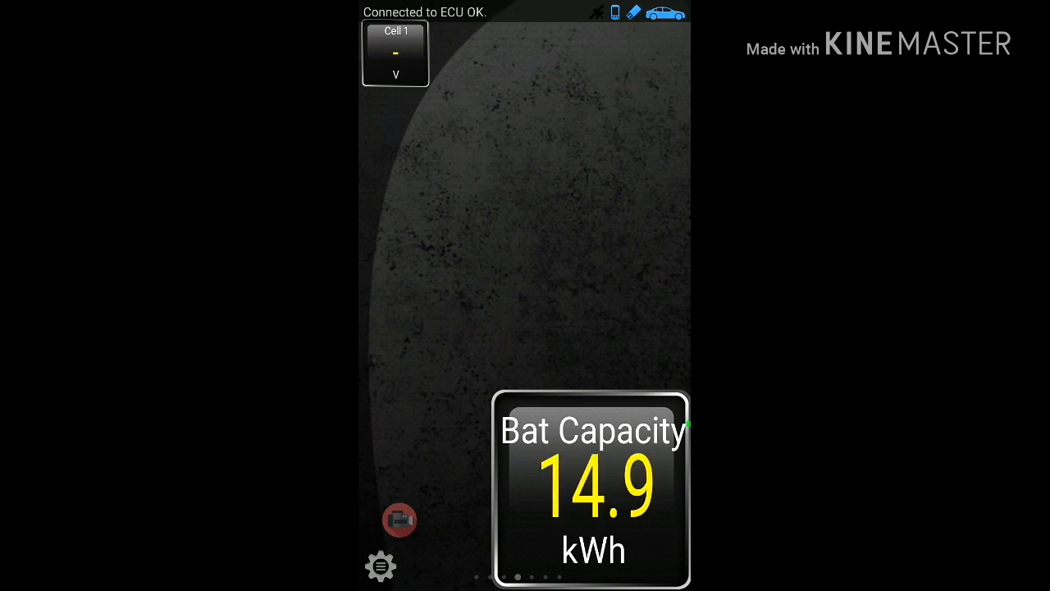
- Add a BECM Battery Section 1 Temp gauge and drag it to the dashboard's top right
{"action": "left_click", "coordinate": [379, 565]}
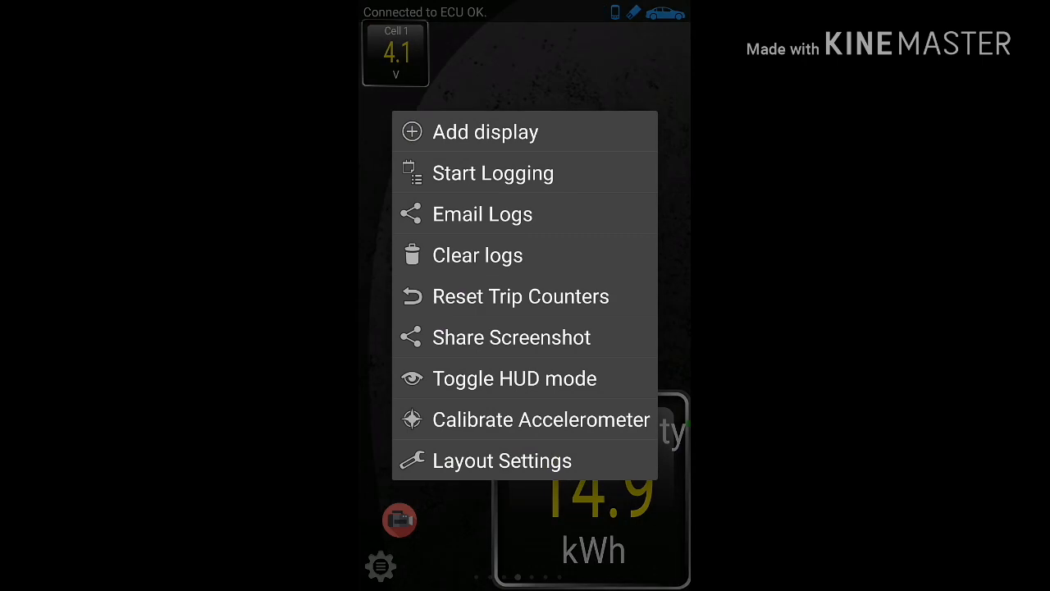
{"action": "left_click", "coordinate": [485, 131]}
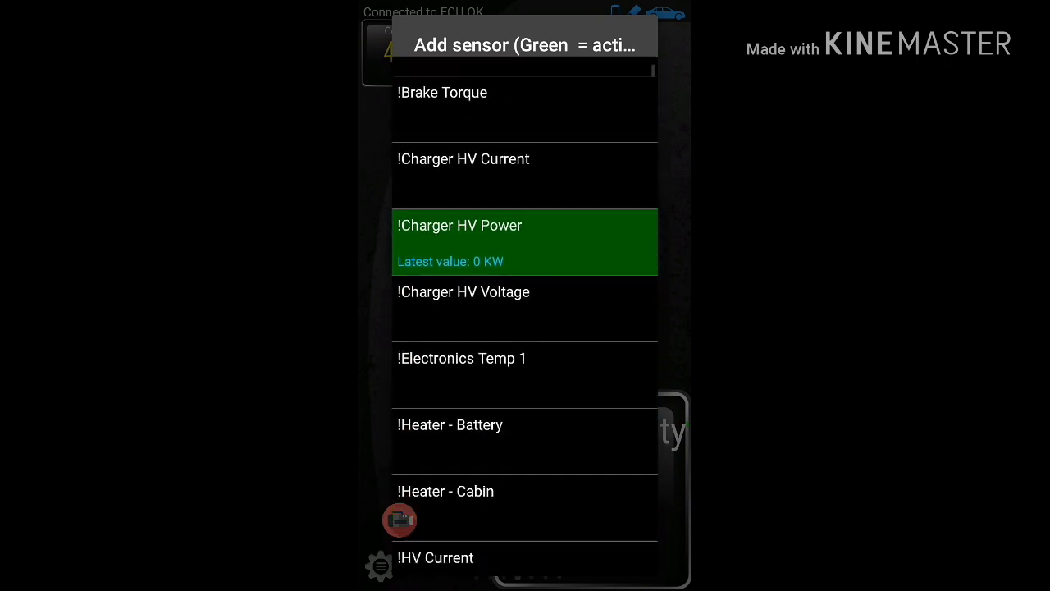
{"action": "scroll", "scroll_direction": "down", "scroll_amount": 3}
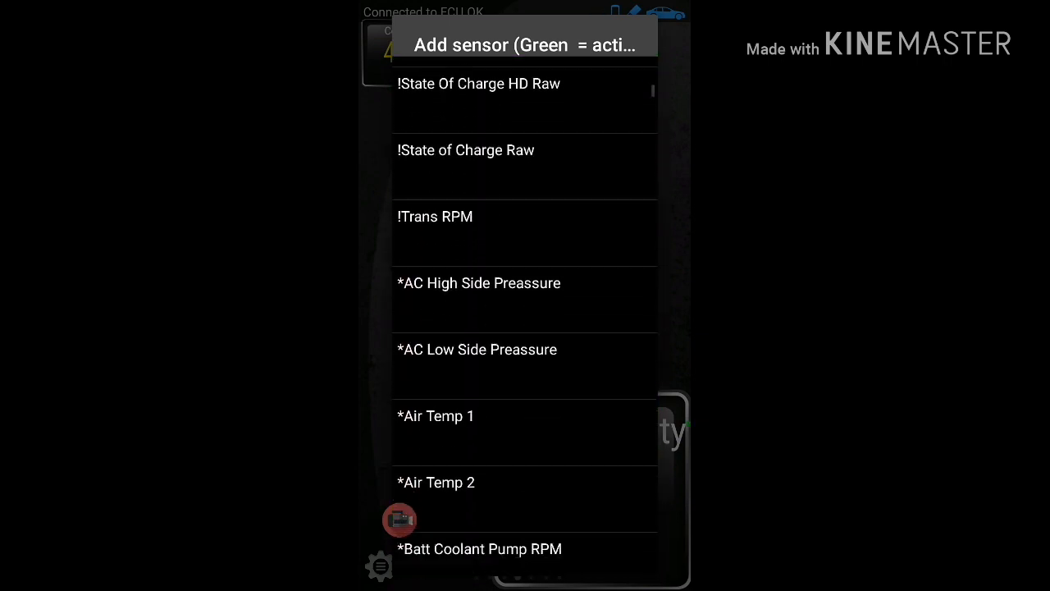
{"action": "scroll", "scroll_direction": "down", "scroll_amount": 3}
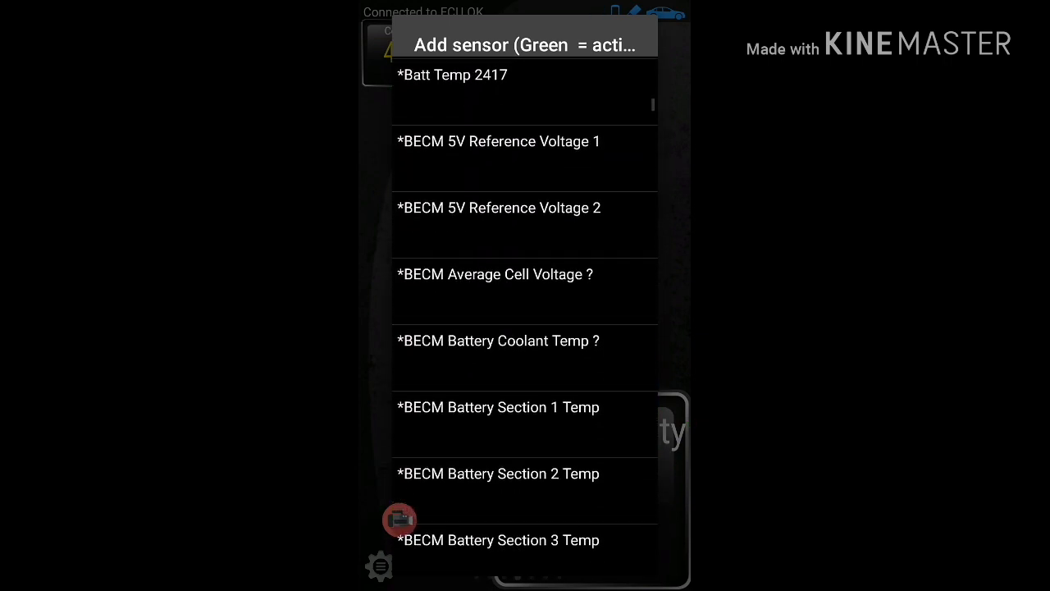
{"action": "scroll", "scroll_direction": "down", "scroll_amount": 3}
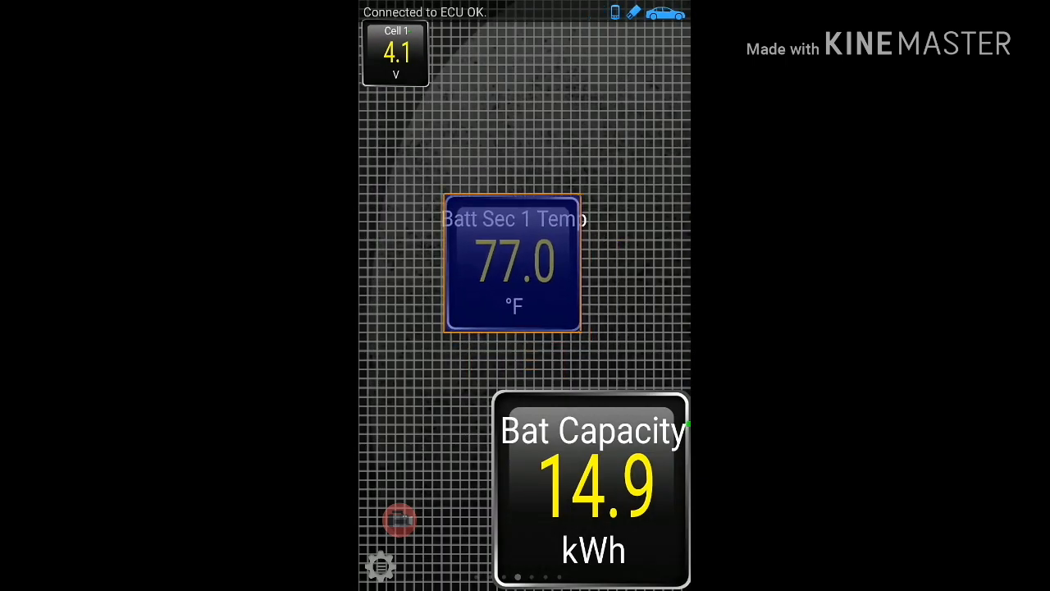
{"action": "left_click_drag", "start_coordinate": [512, 262], "coordinate": [588, 119]}
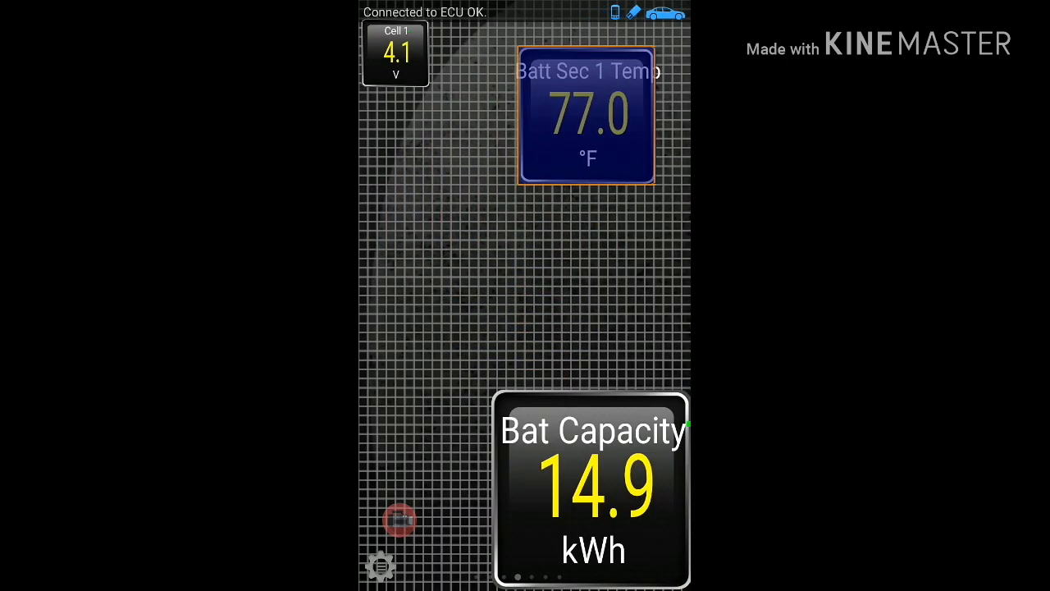